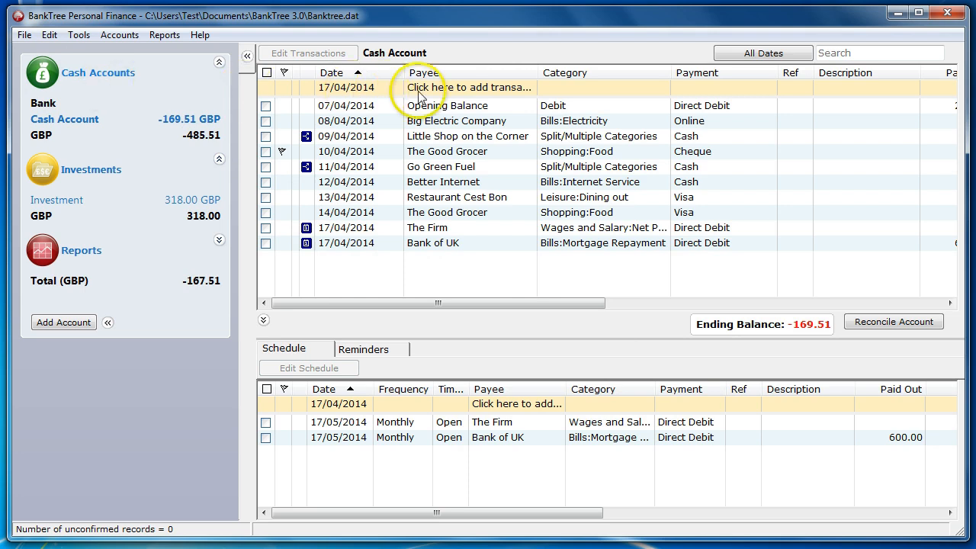
mouse_move(427, 232)
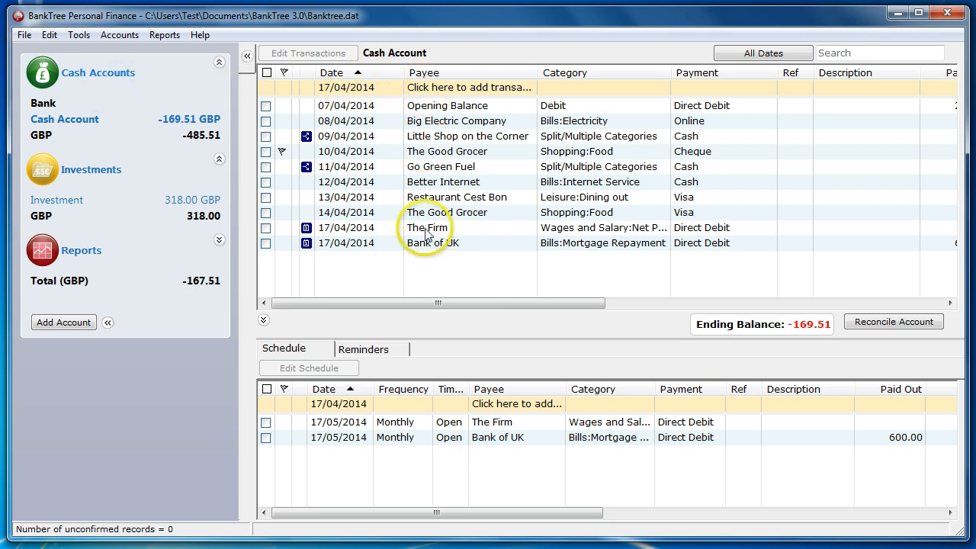
mouse_move(433, 478)
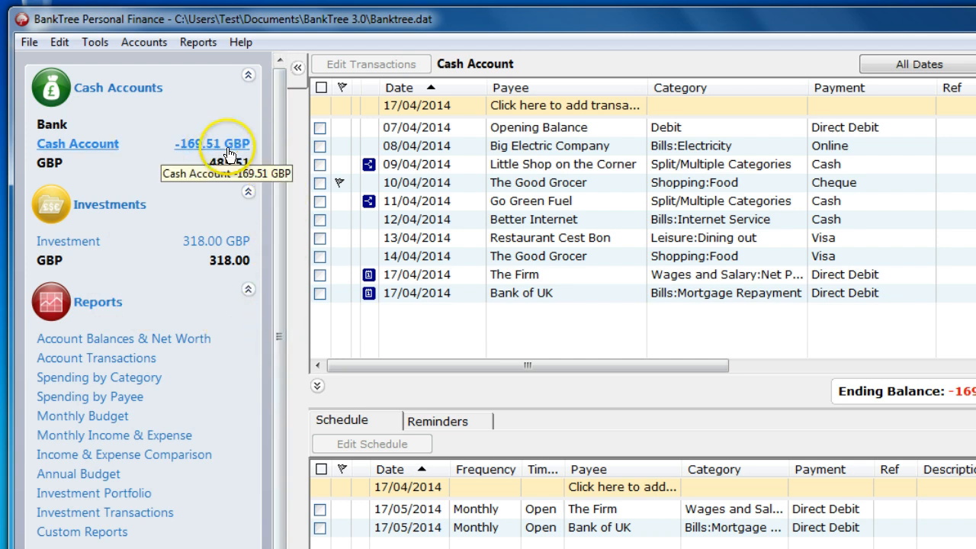
Scroll the navigator down to reveal the full Reports list.
scroll(down, 3)
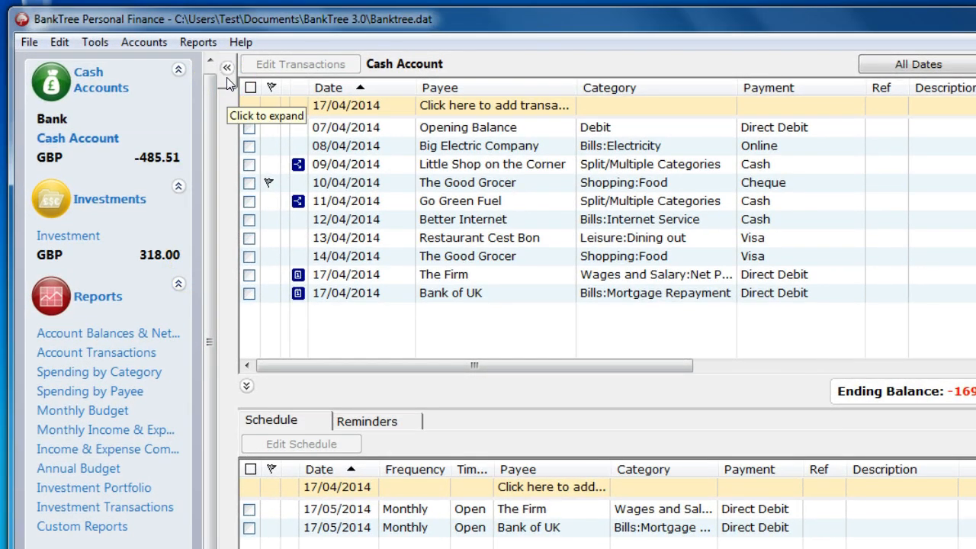
Collapse the account navigator, then expand it again beside the Cash Account register.
click(226, 68)
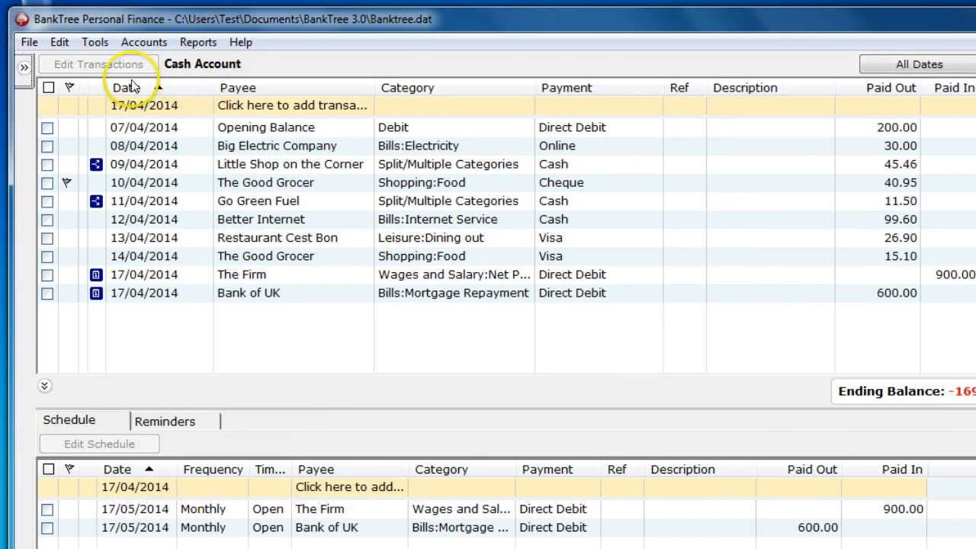
mouse_move(26, 82)
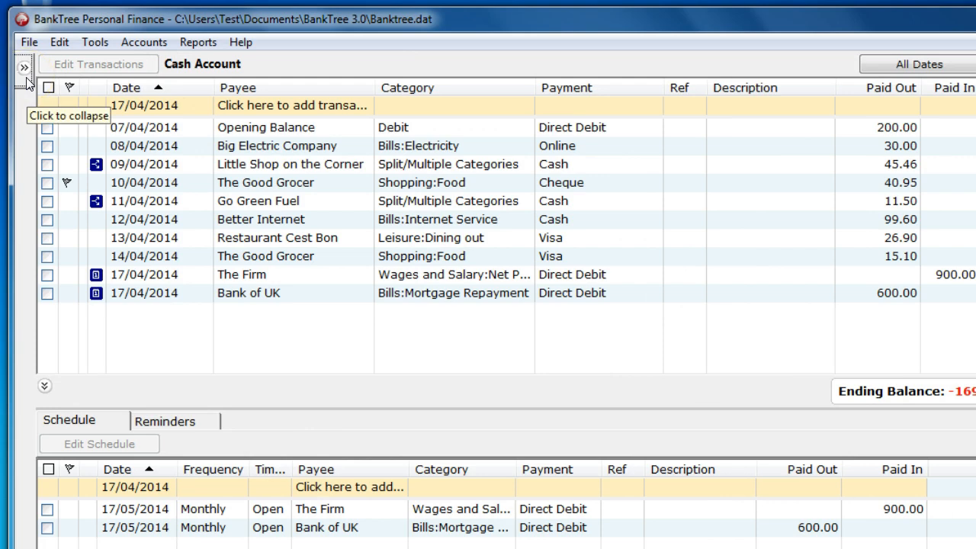
click(23, 67)
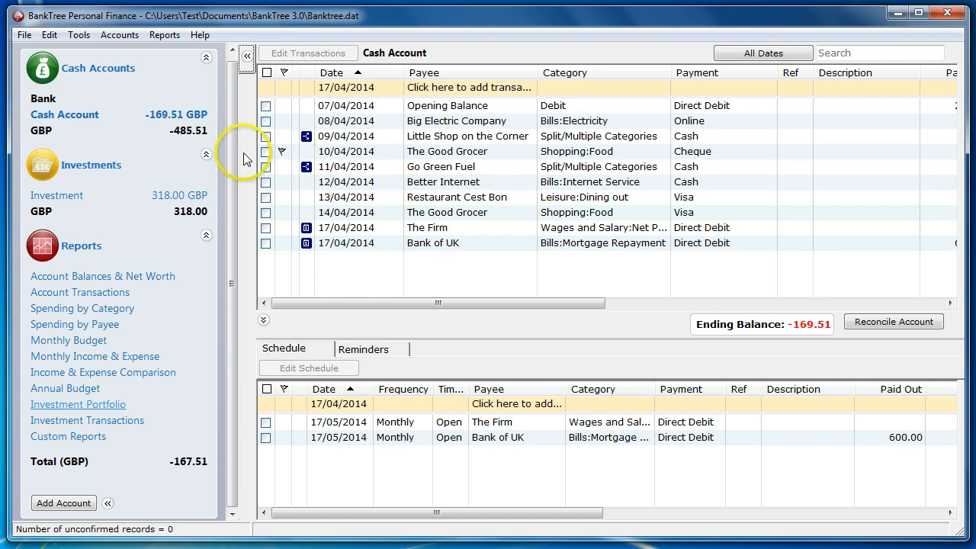
mouse_move(65, 115)
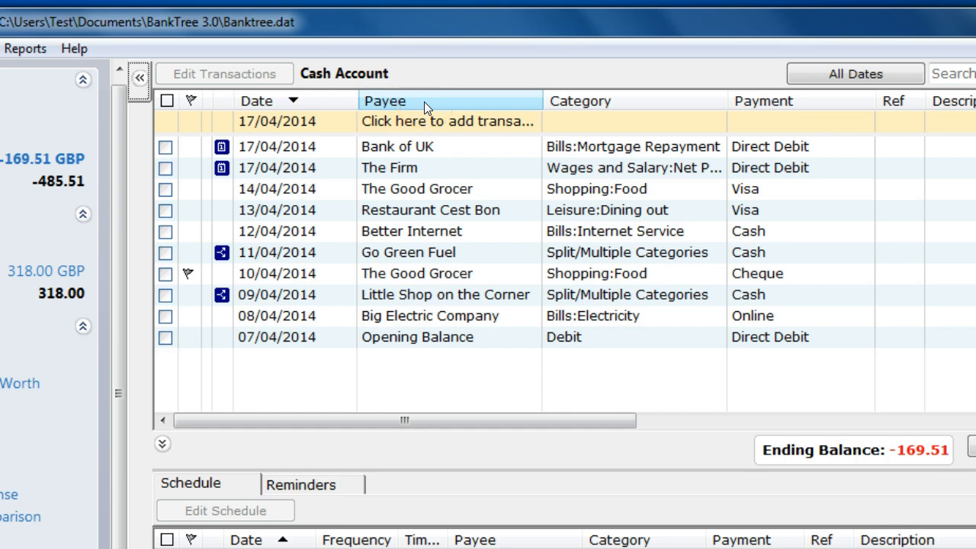
Sort the Cash Account transactions by Payee and bring up the All Dates range filter.
click(385, 100)
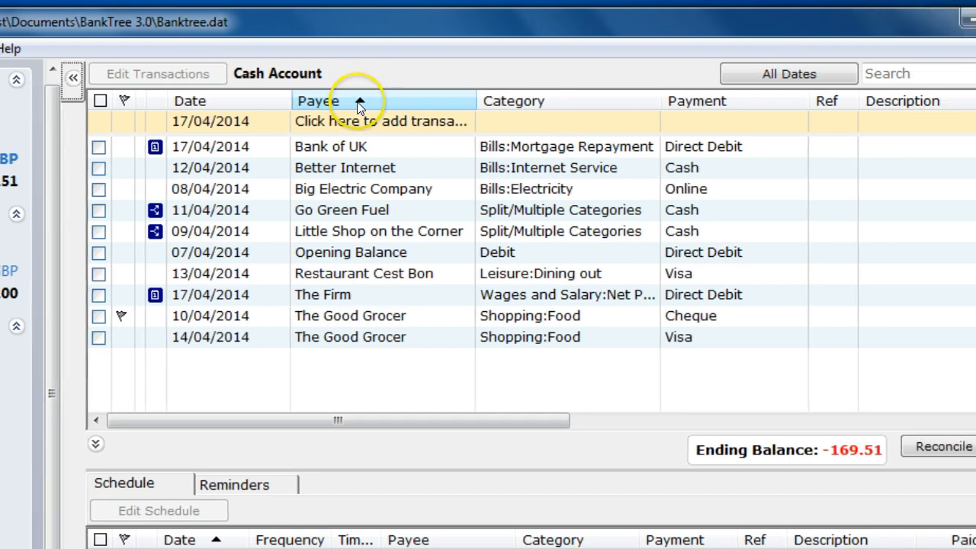
click(788, 73)
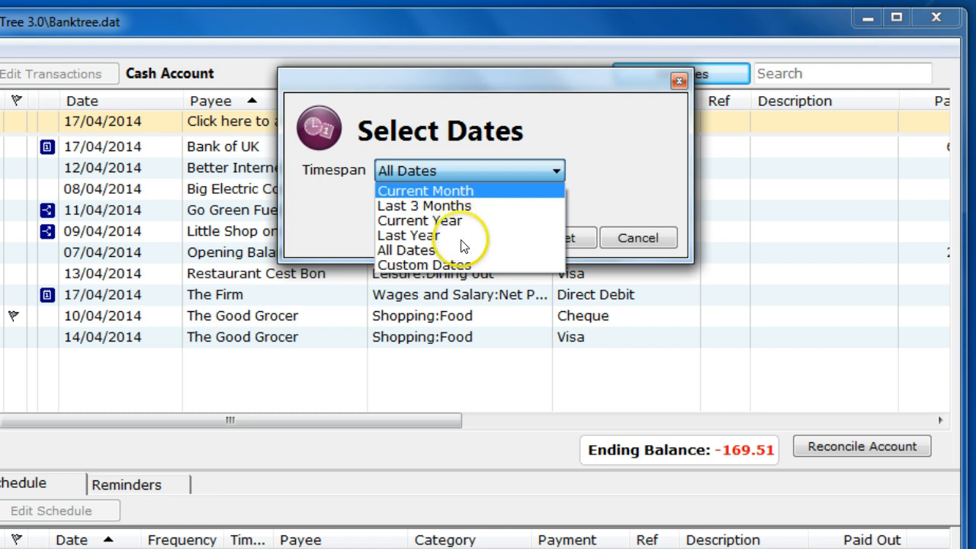
Apply a custom date range of 01/04/2014 to 17/04/2014 to the register.
click(425, 264)
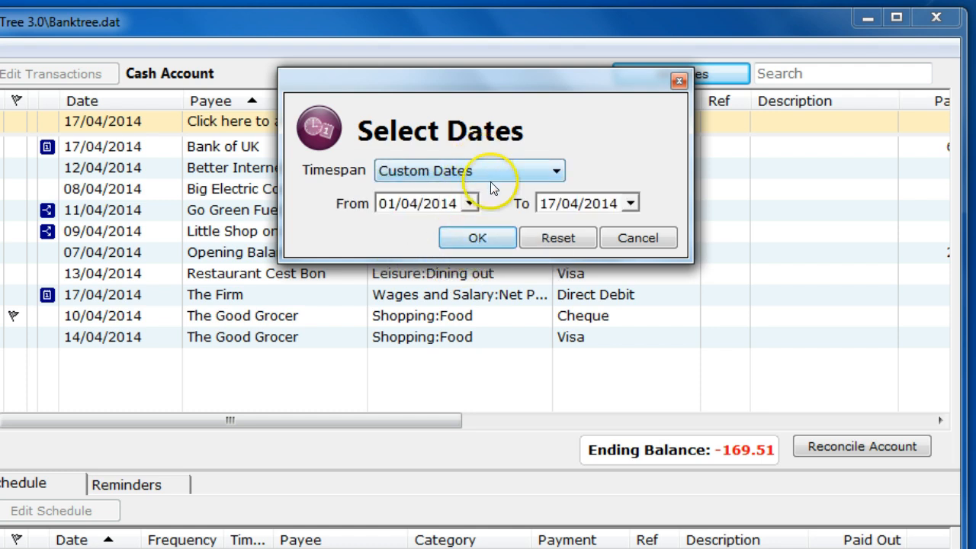
click(477, 238)
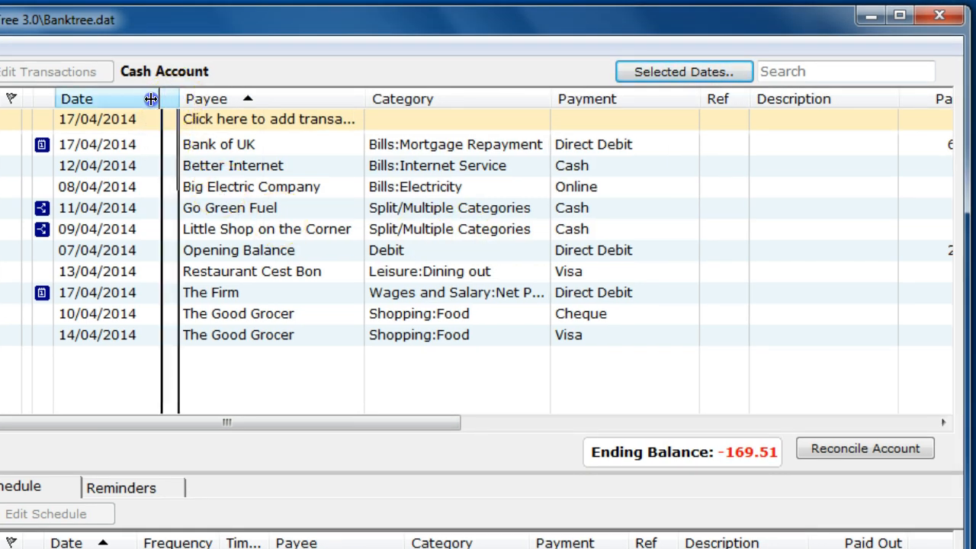
Narrow the Date column and sort the transactions by date again.
drag(151, 98, 140, 98)
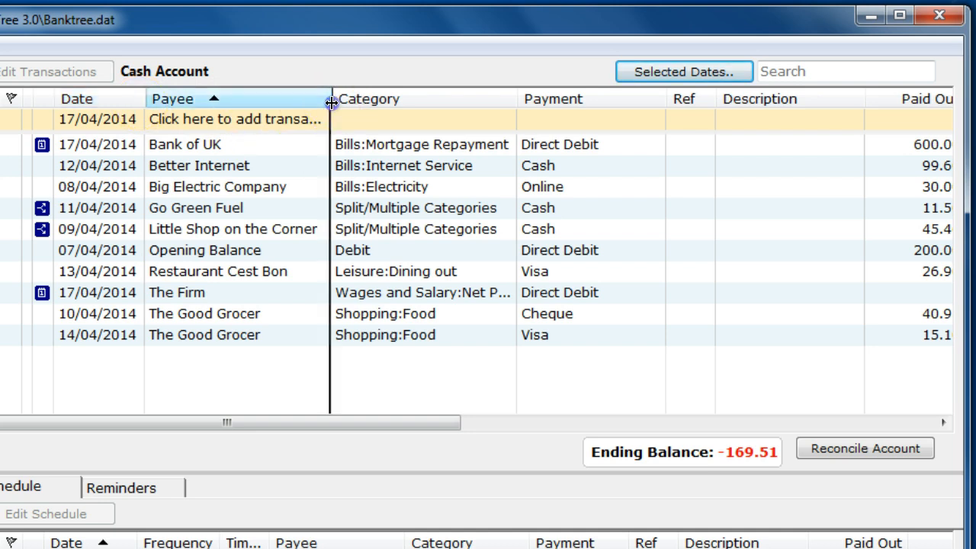
click(77, 98)
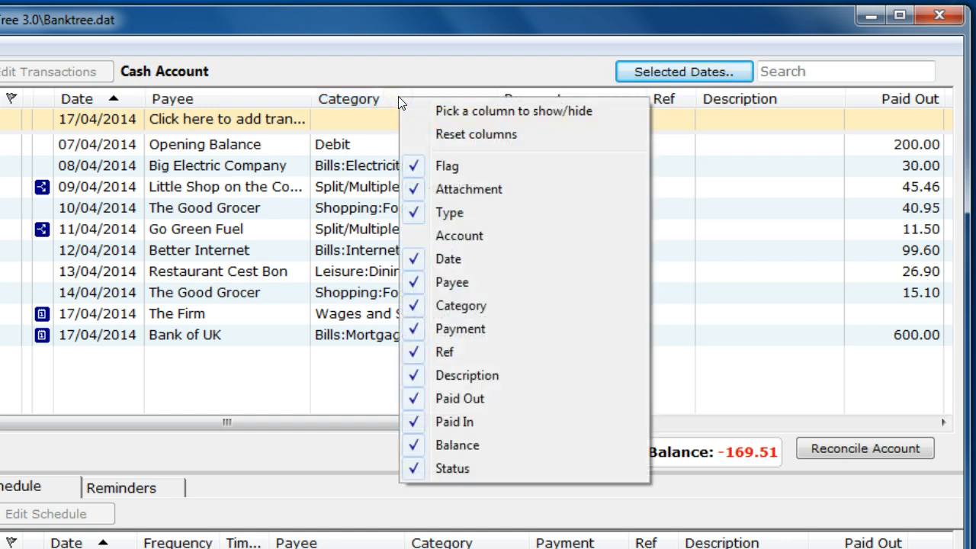
mouse_move(446, 166)
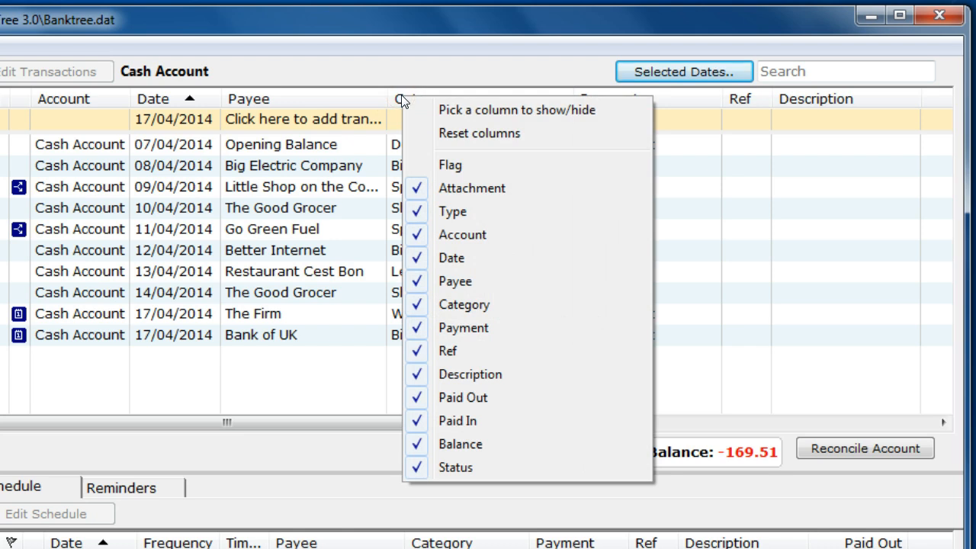
mouse_move(462, 234)
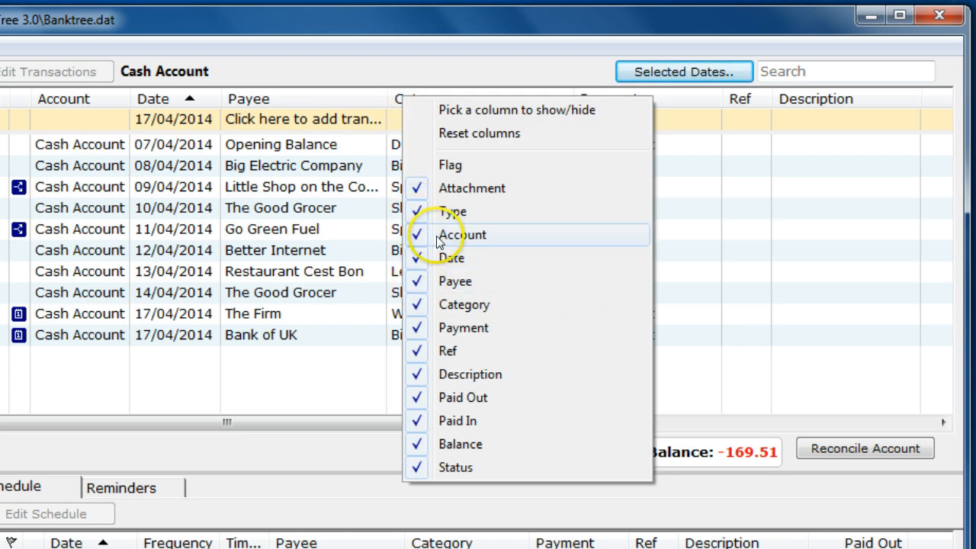
Hide the Account column and bring up the column show/hide choices.
click(416, 235)
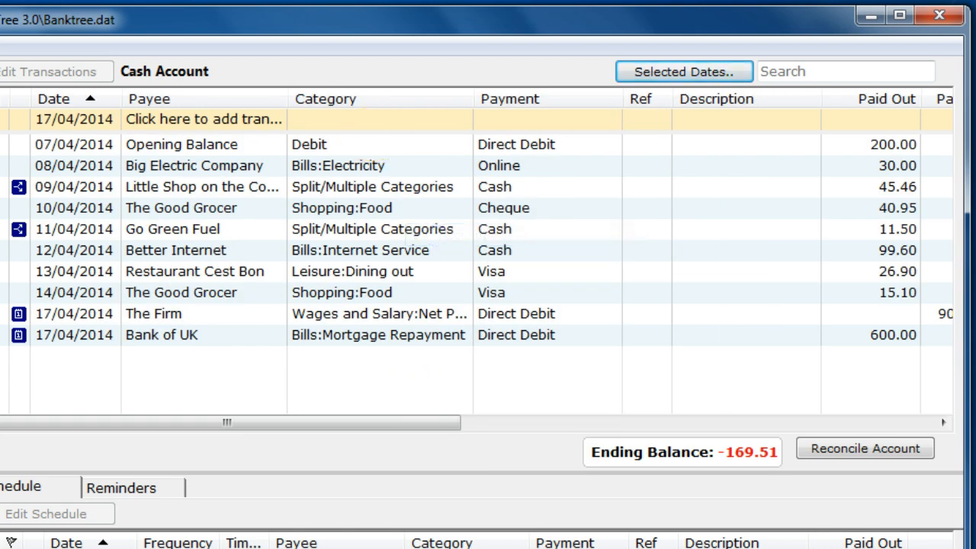
right_click(595, 98)
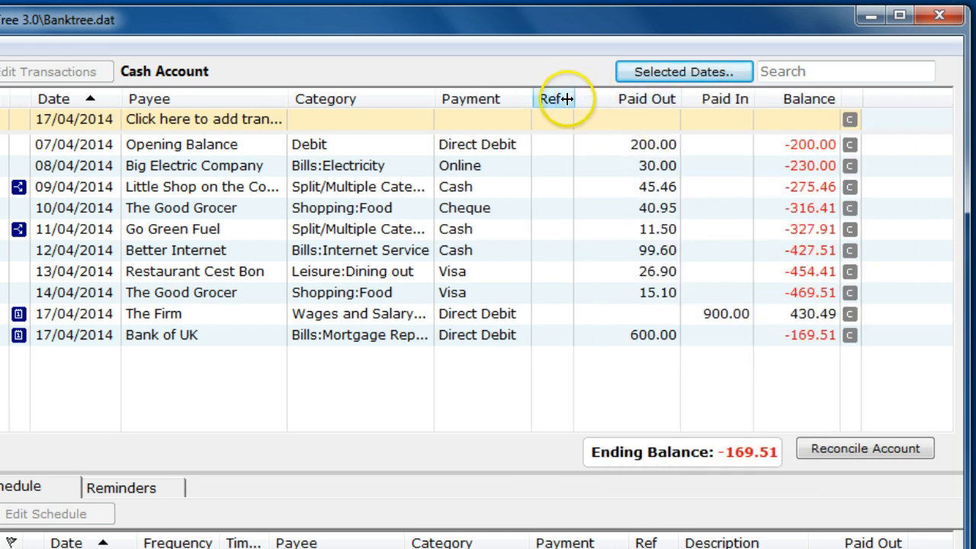
mouse_move(562, 126)
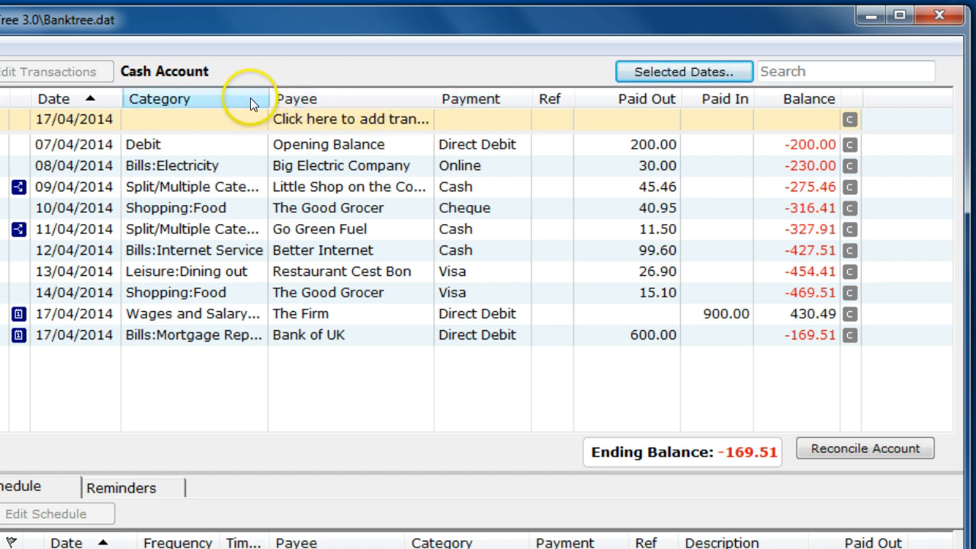
Place the Category column before Payee and reopen the column choices.
click(295, 98)
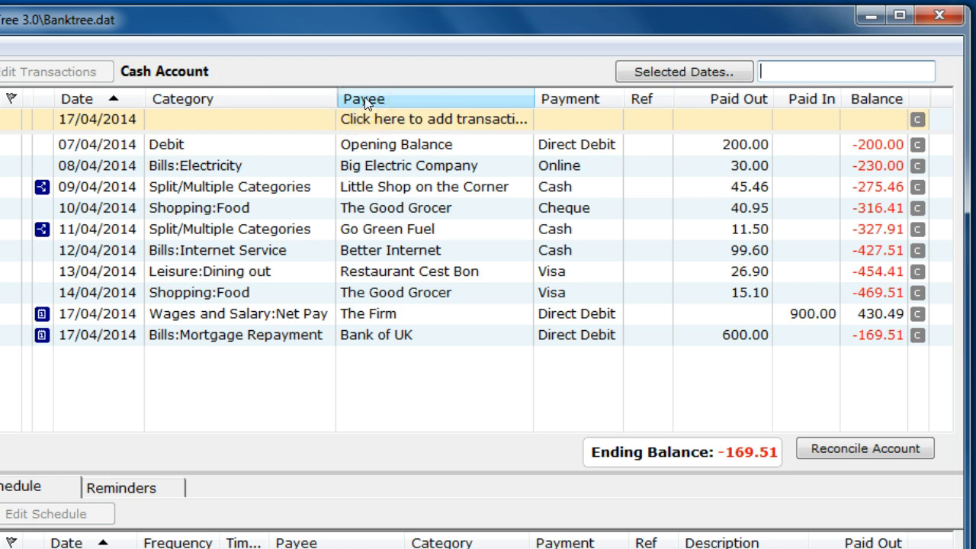
right_click(363, 98)
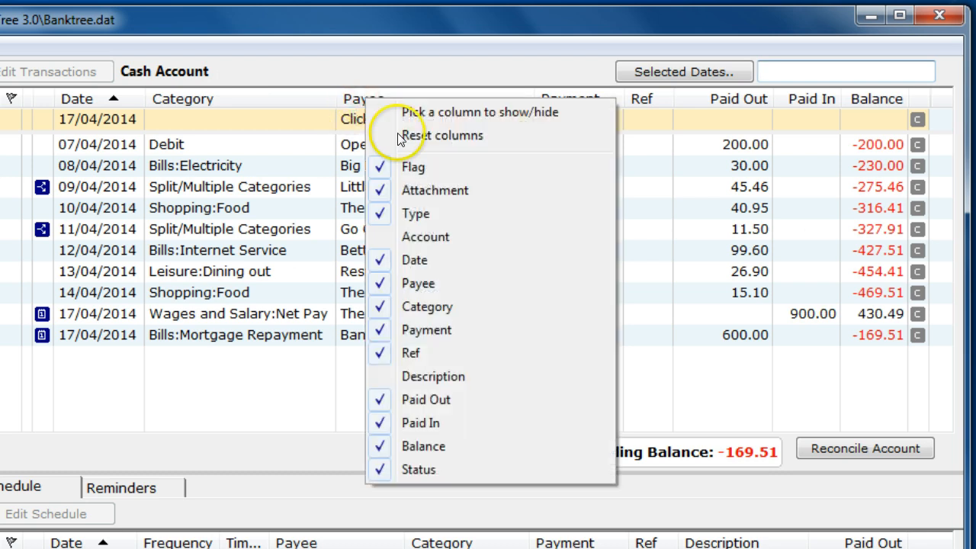
mouse_move(442, 135)
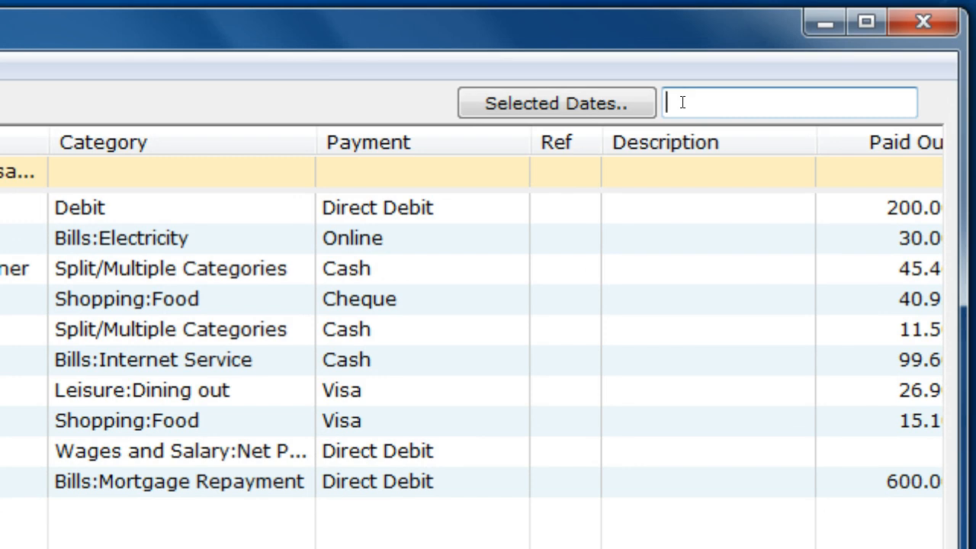
text(15)
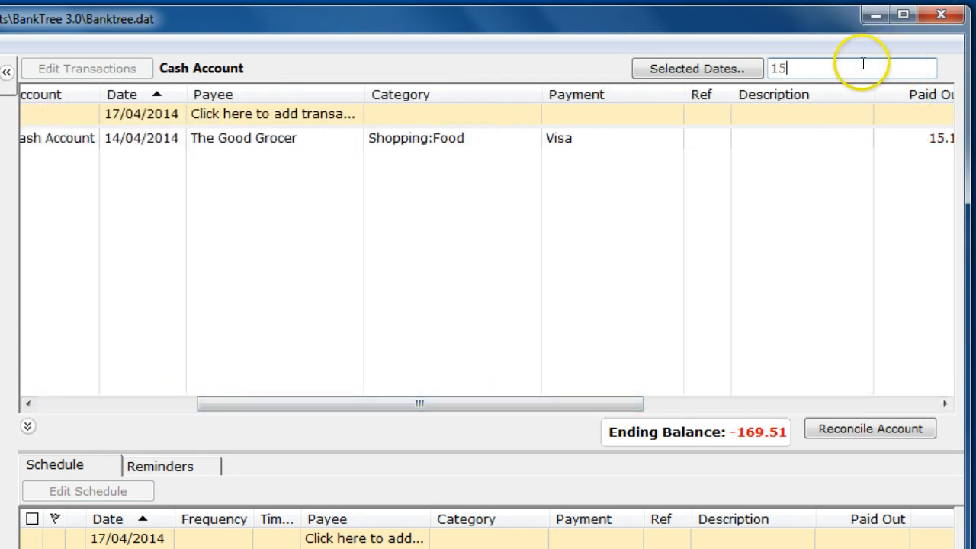
text(grocer)
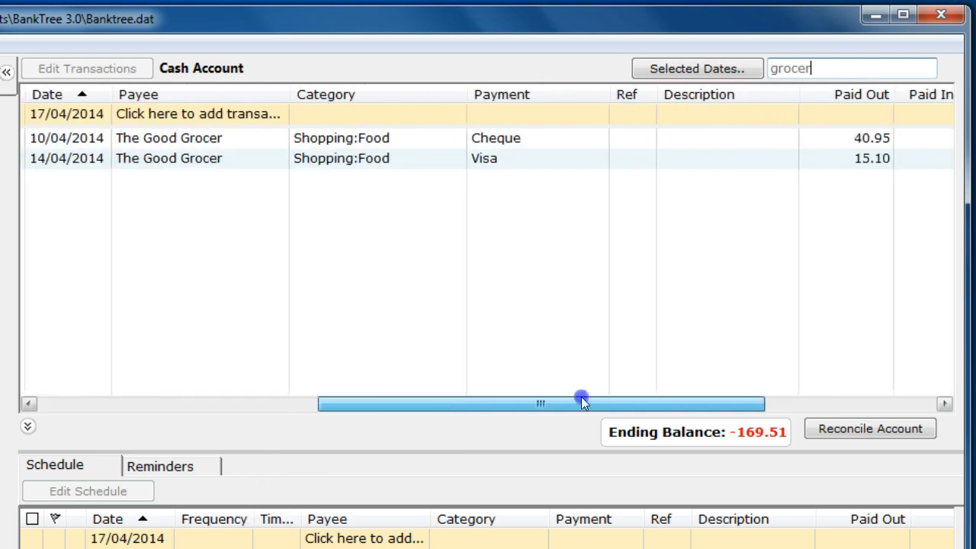
drag(581, 399, 581, 405)
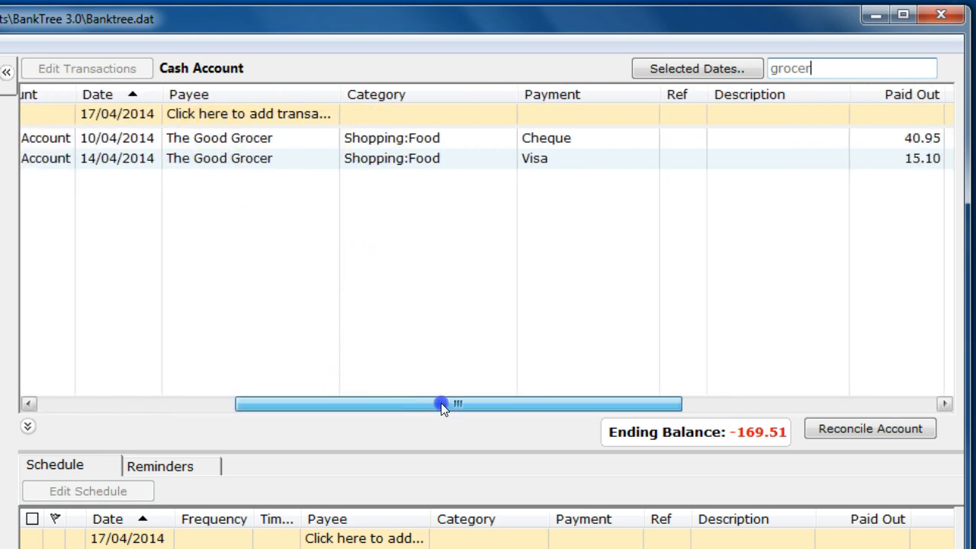
drag(440, 403, 684, 393)
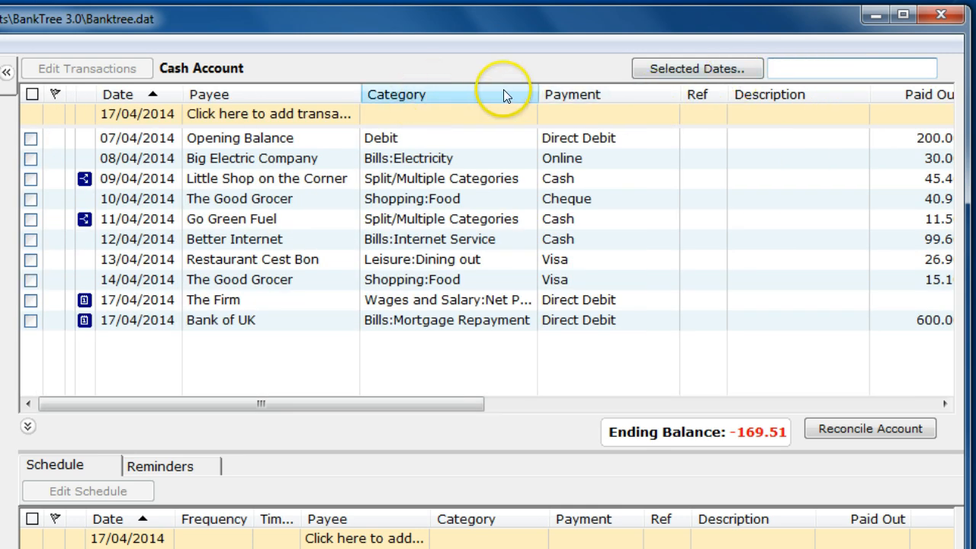
Untick First line entry so the new-transaction row sits at the list bottom.
click(8, 72)
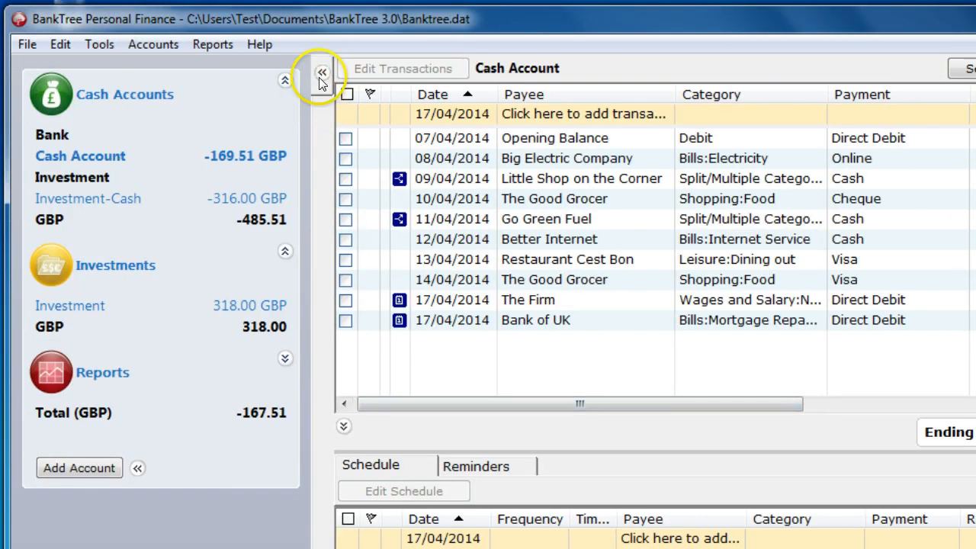
click(321, 75)
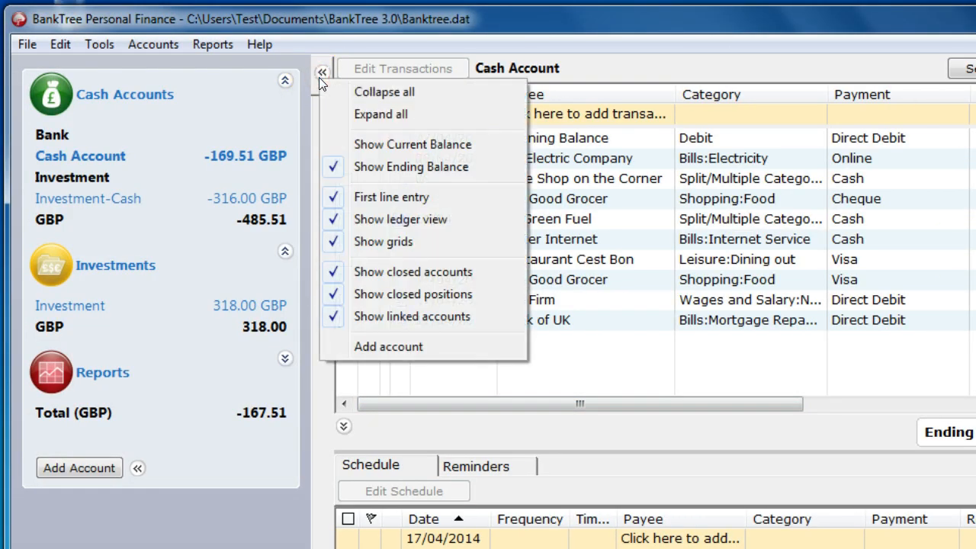
mouse_move(391, 196)
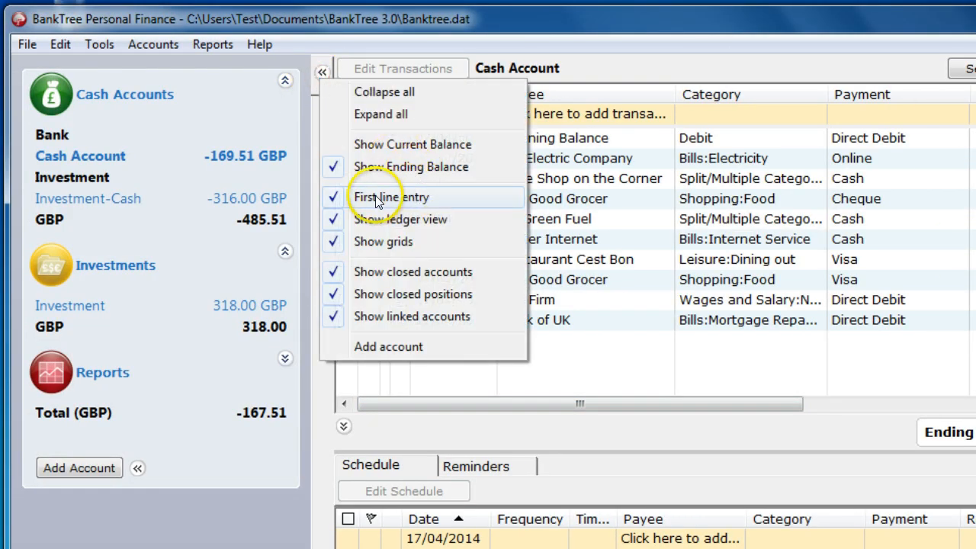
click(391, 197)
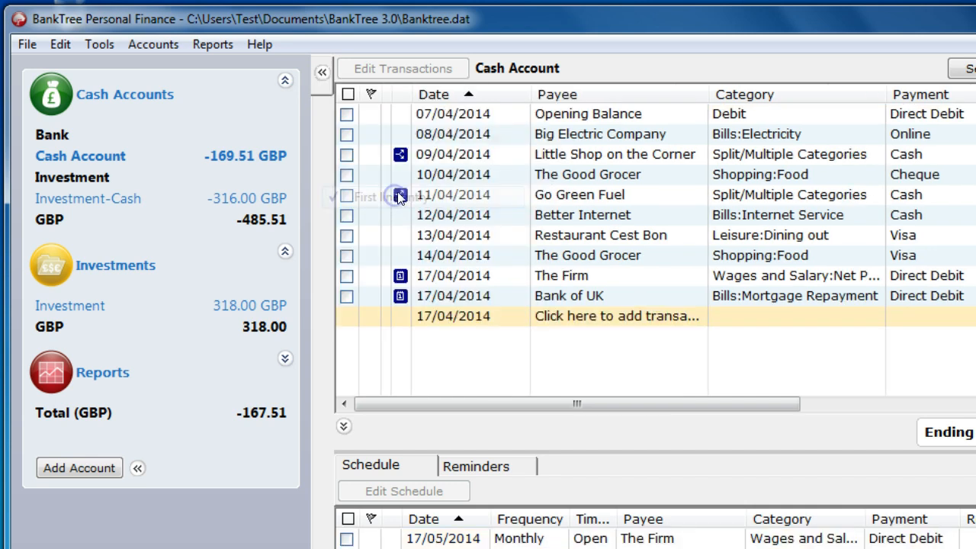
mouse_move(432, 315)
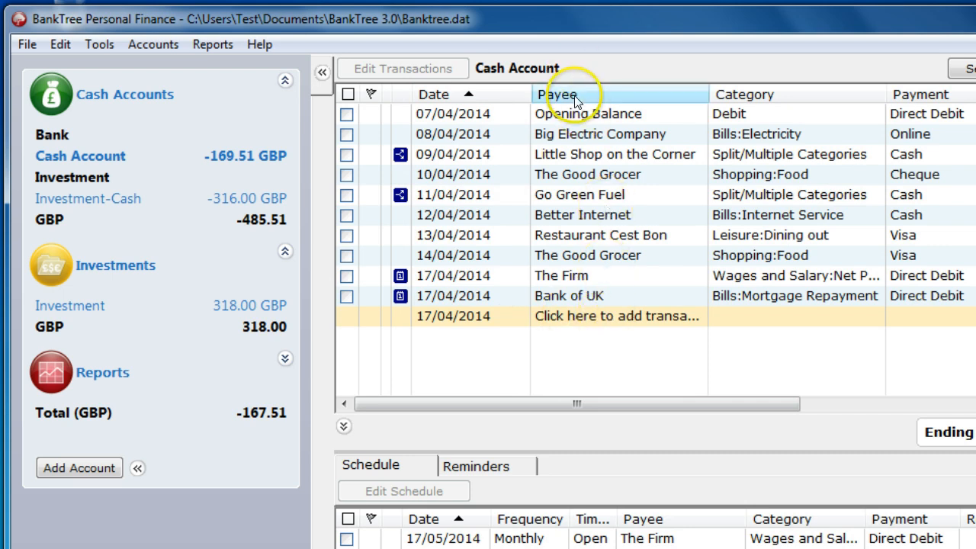
Turn off Show ledger view and Show grids in the account view options.
click(322, 71)
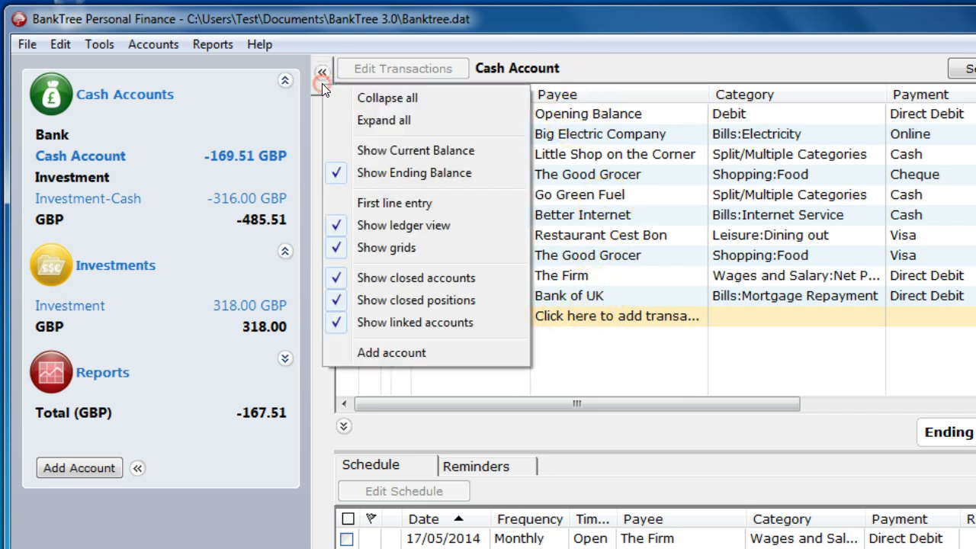
mouse_move(373, 225)
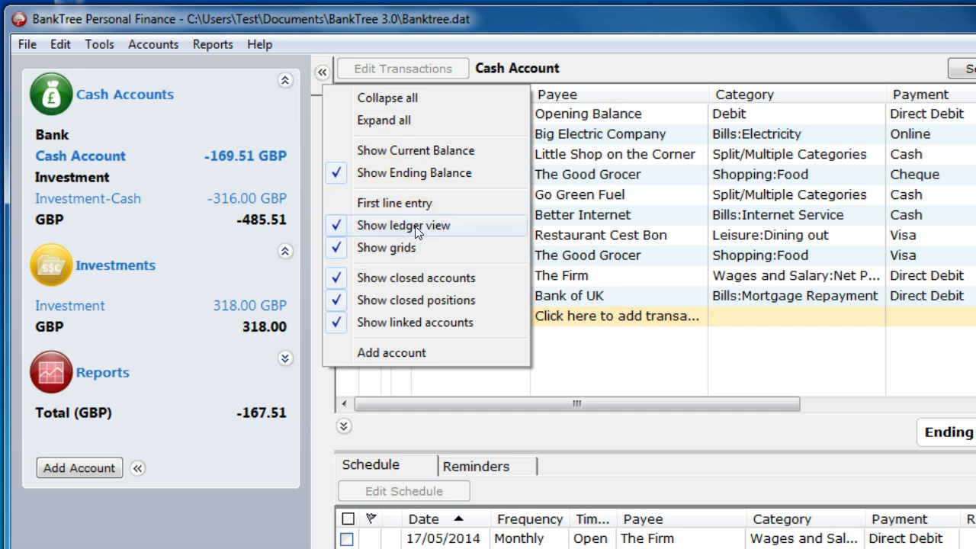
mouse_move(416, 227)
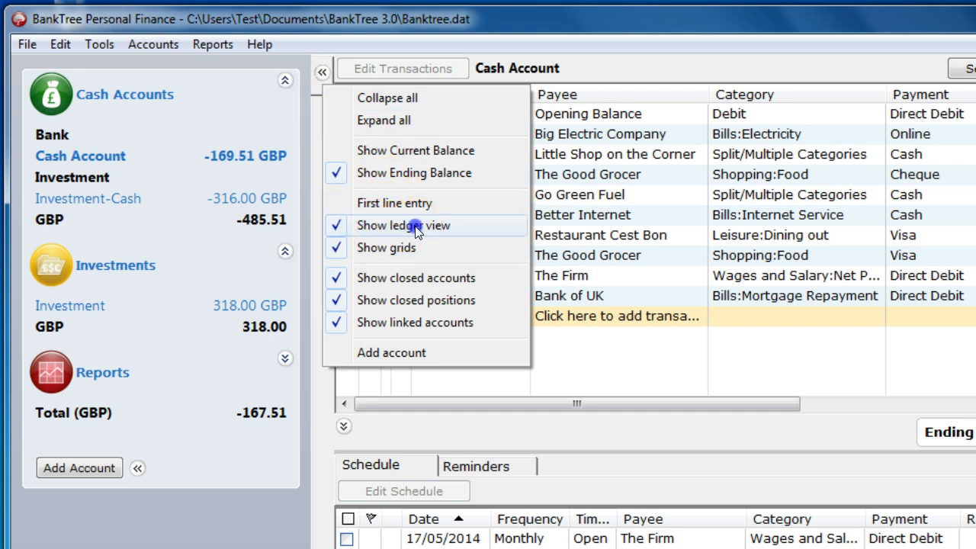
click(403, 225)
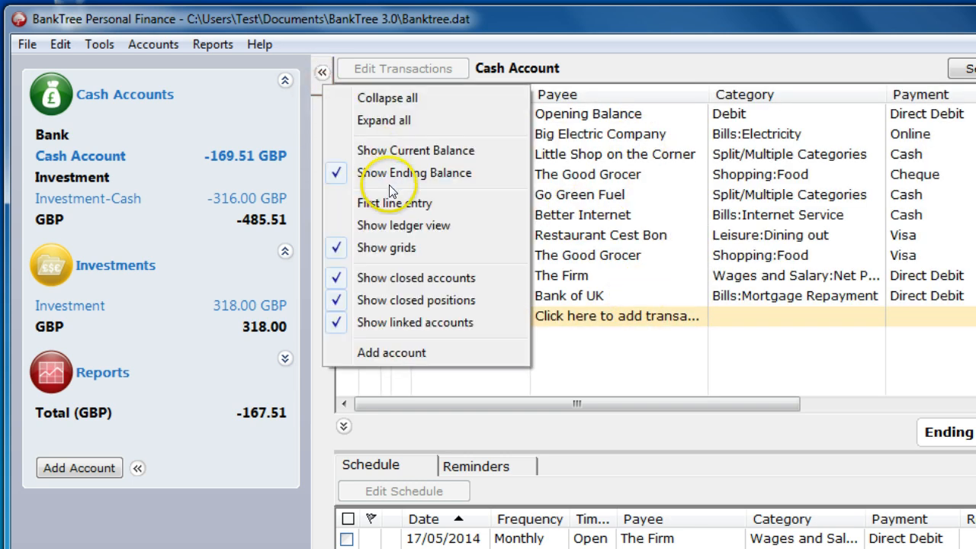
mouse_move(400, 252)
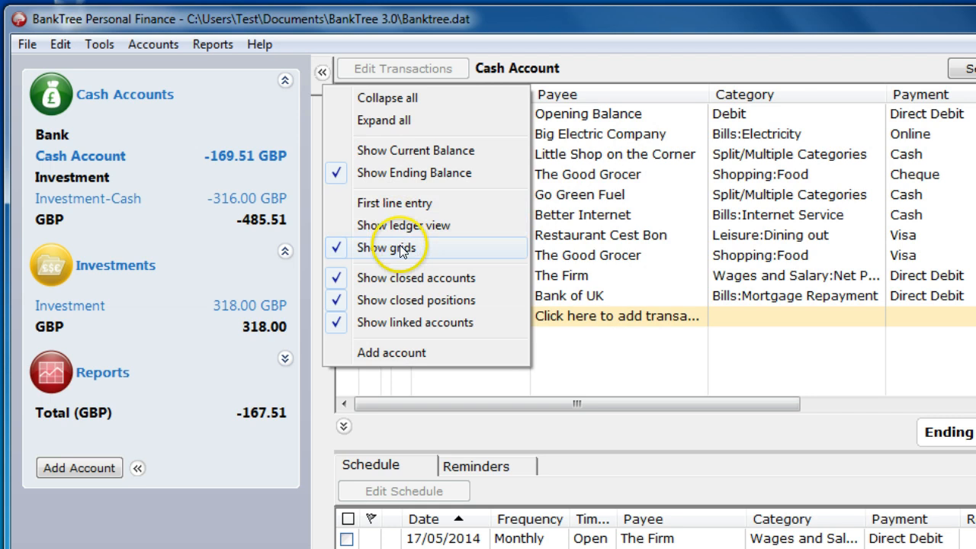
click(390, 247)
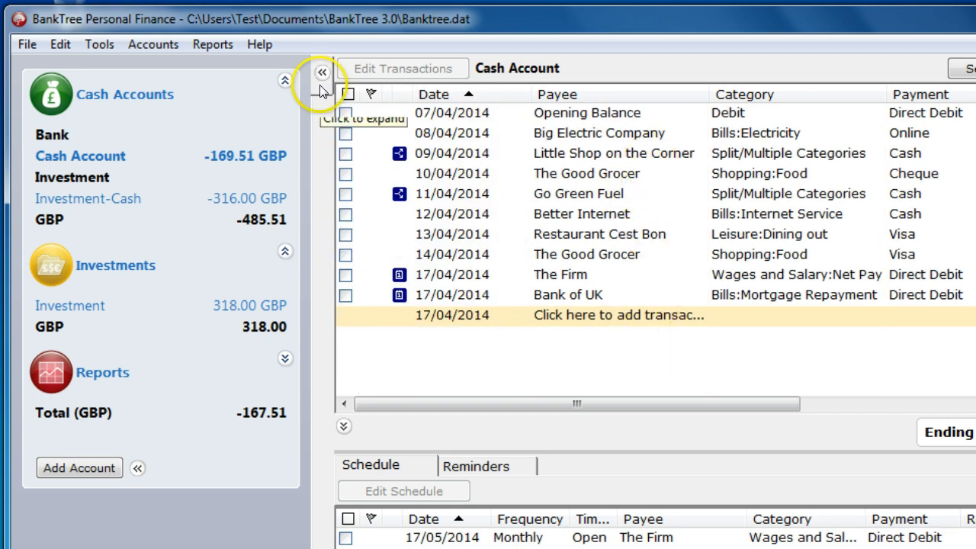
click(322, 71)
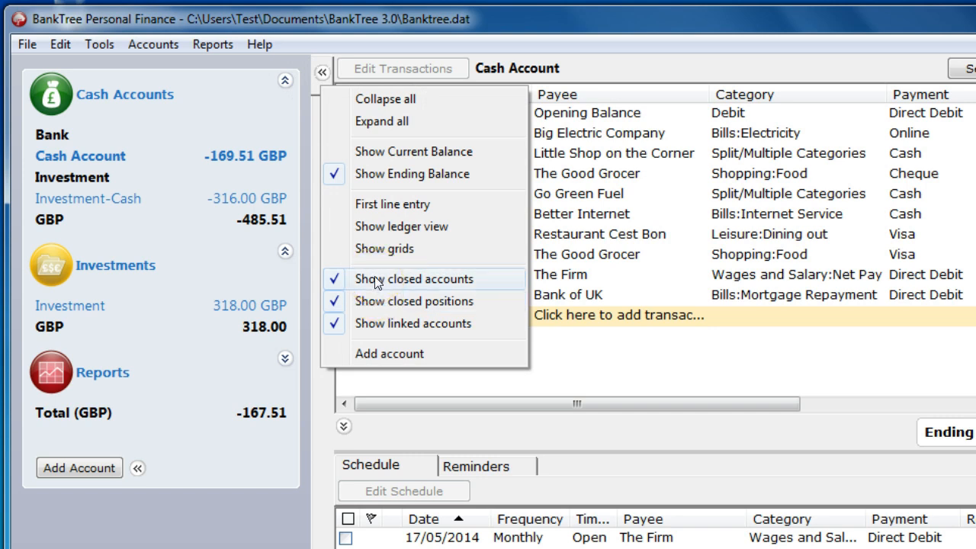
mouse_move(381, 301)
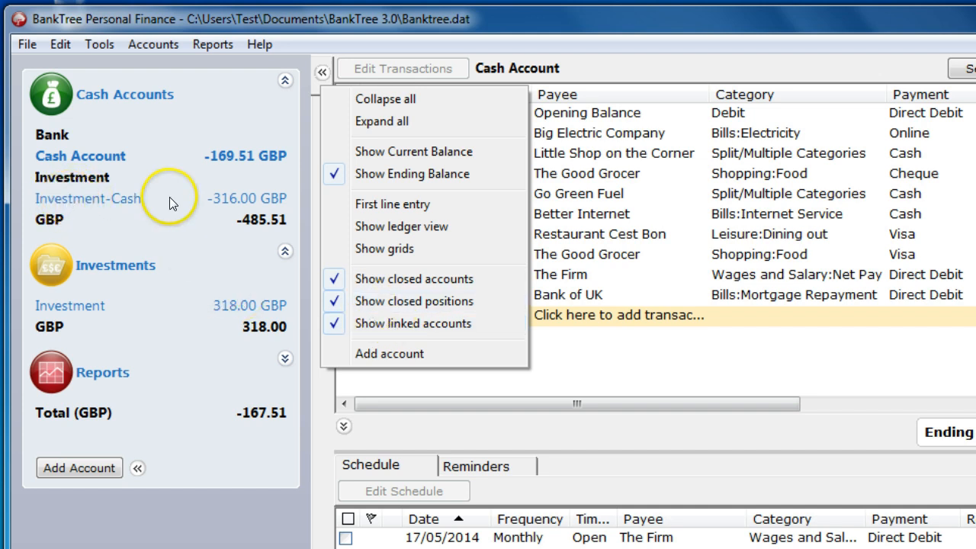
mouse_move(158, 292)
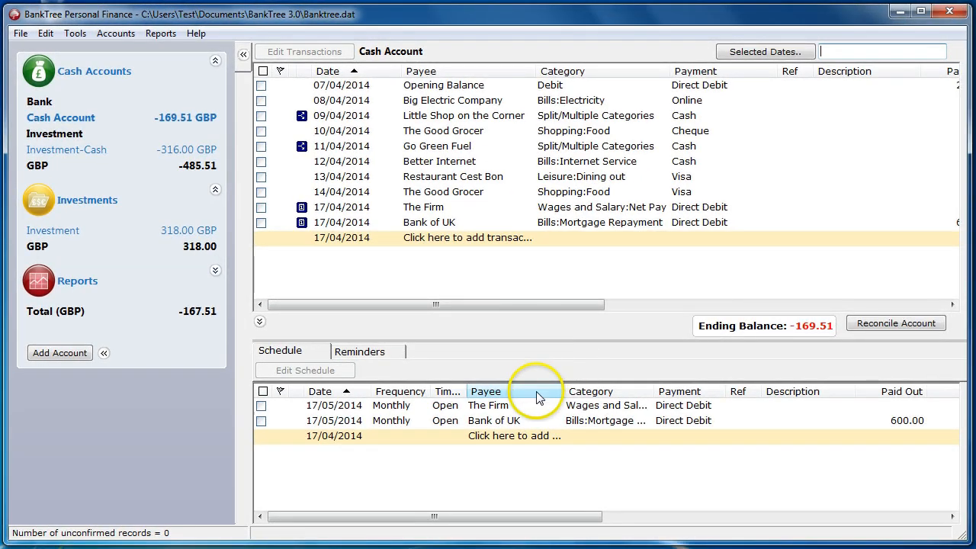
mouse_move(549, 339)
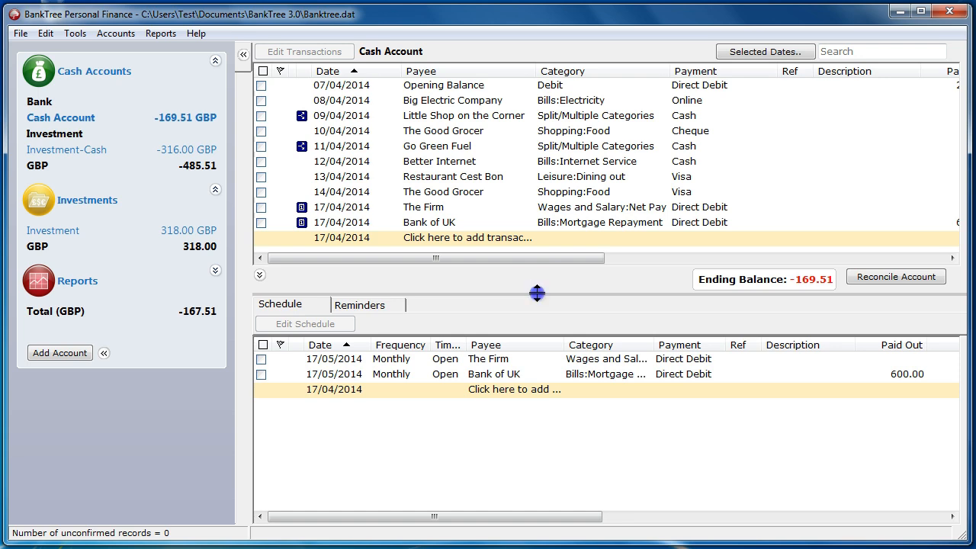
Resize the schedule pane, collapse it, then restore it below the transaction list.
drag(536, 293, 533, 237)
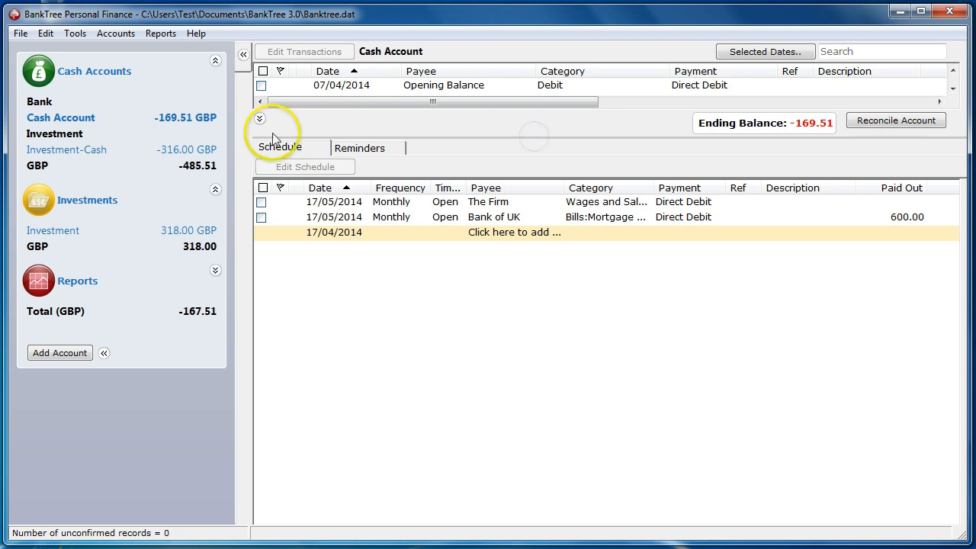
click(258, 118)
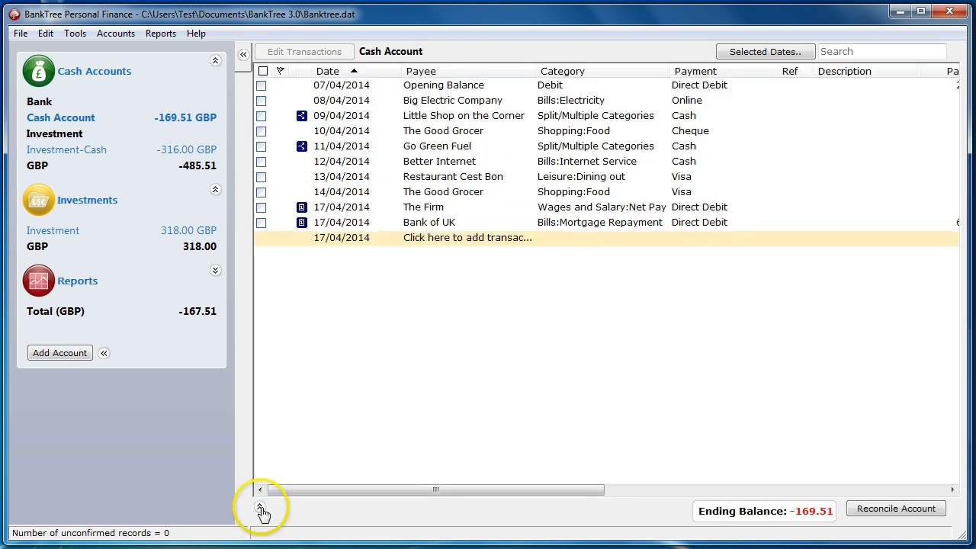
click(261, 507)
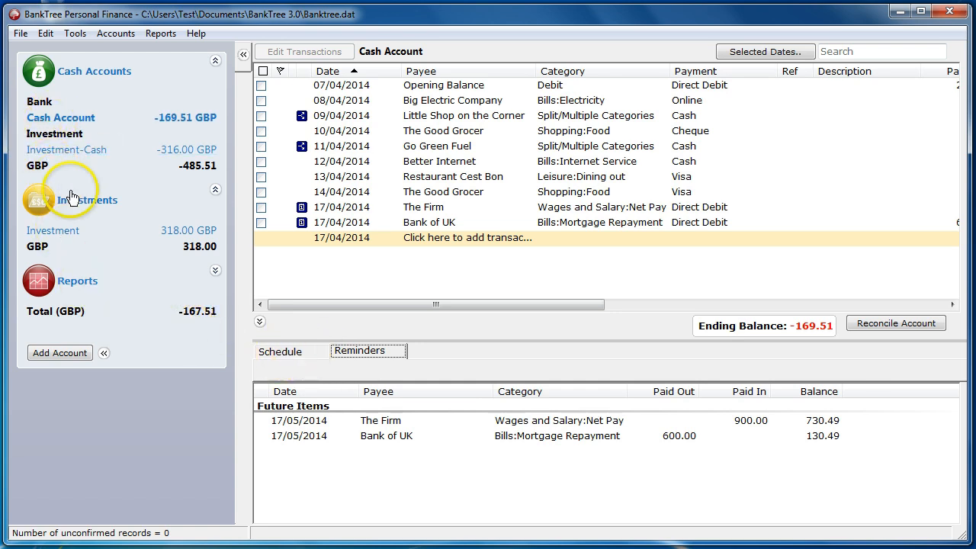
Switch to the Investment account, select Microsoft Corporation and view its transactions.
click(55, 230)
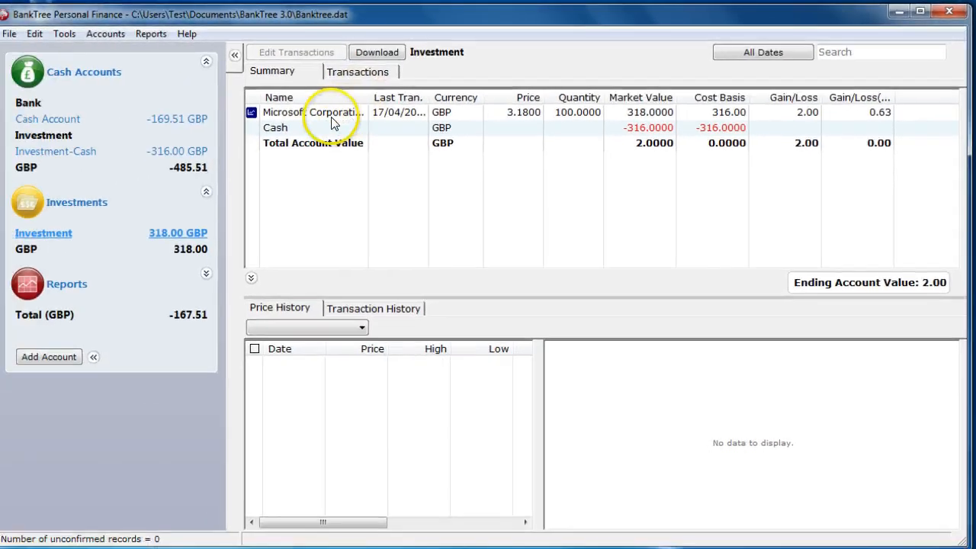
click(320, 111)
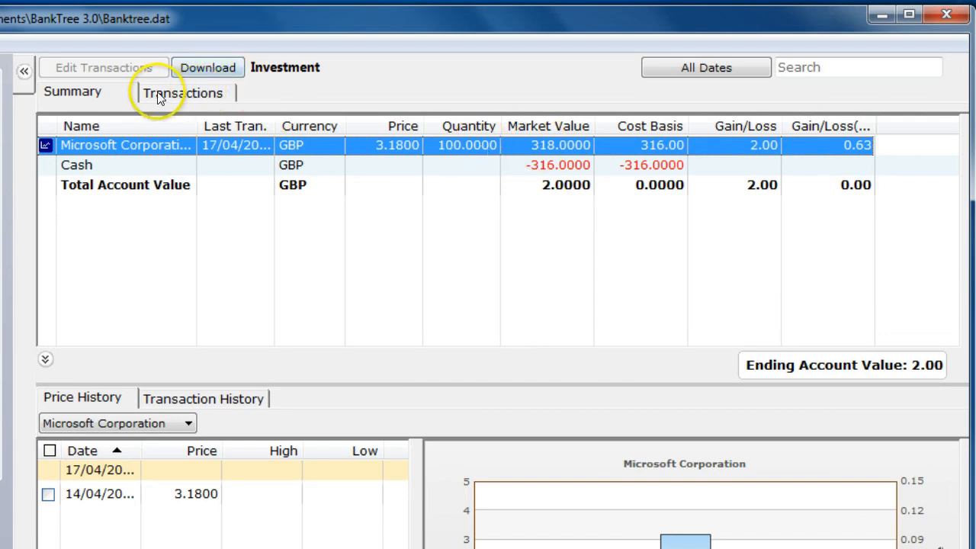
click(182, 93)
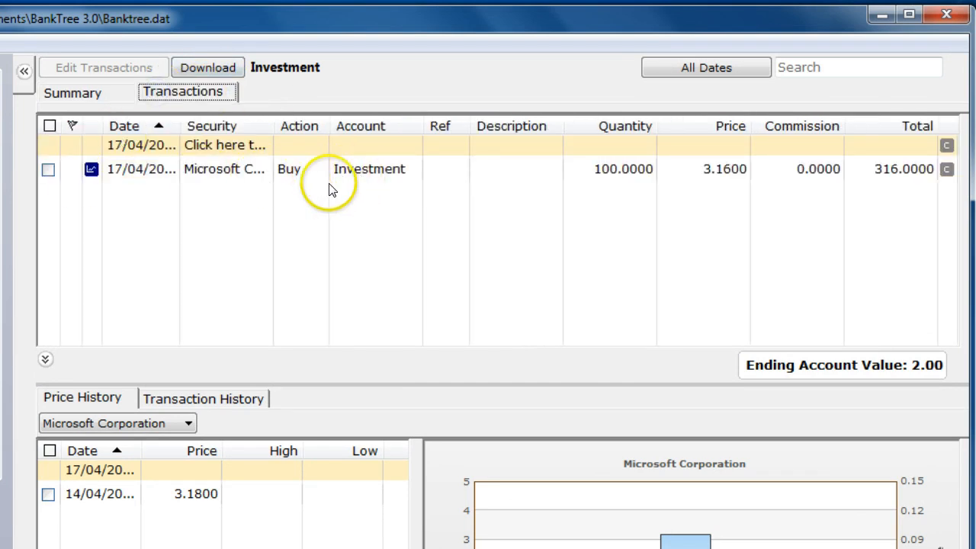
mouse_move(246, 194)
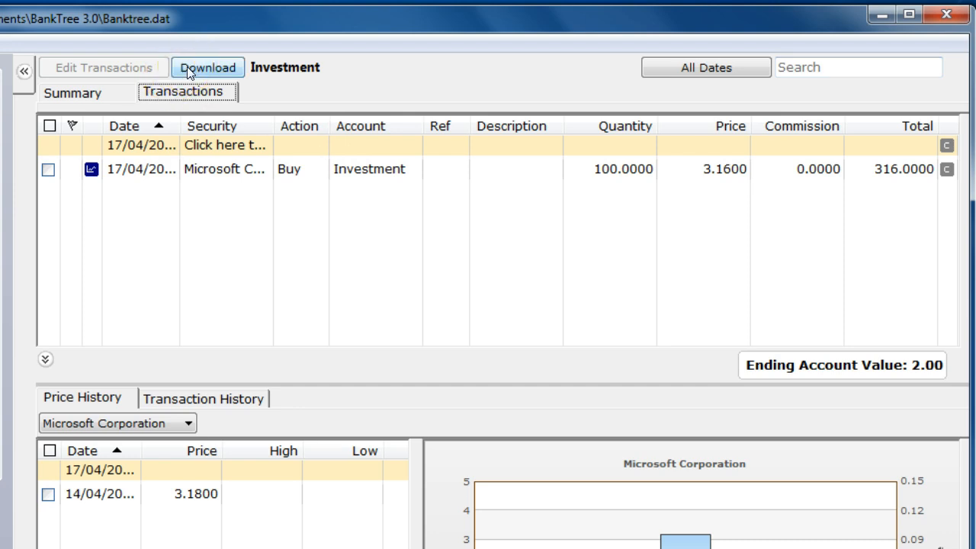
Download the latest prices for held securities and dismiss the completion message.
click(207, 67)
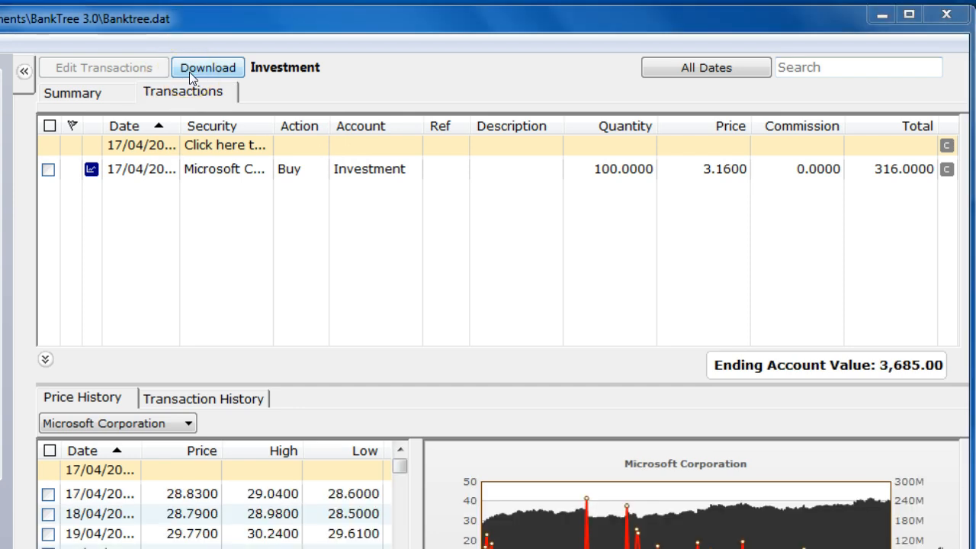
click(207, 67)
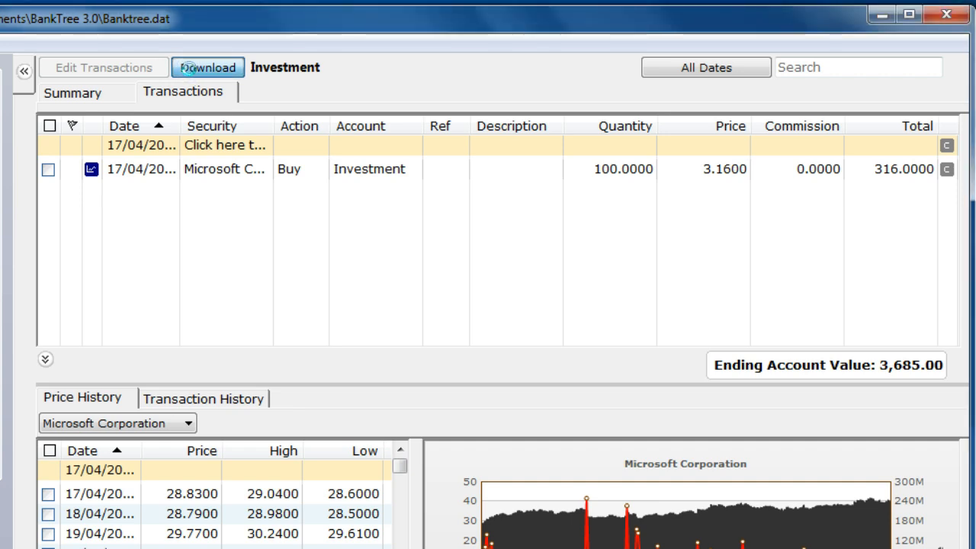
click(206, 67)
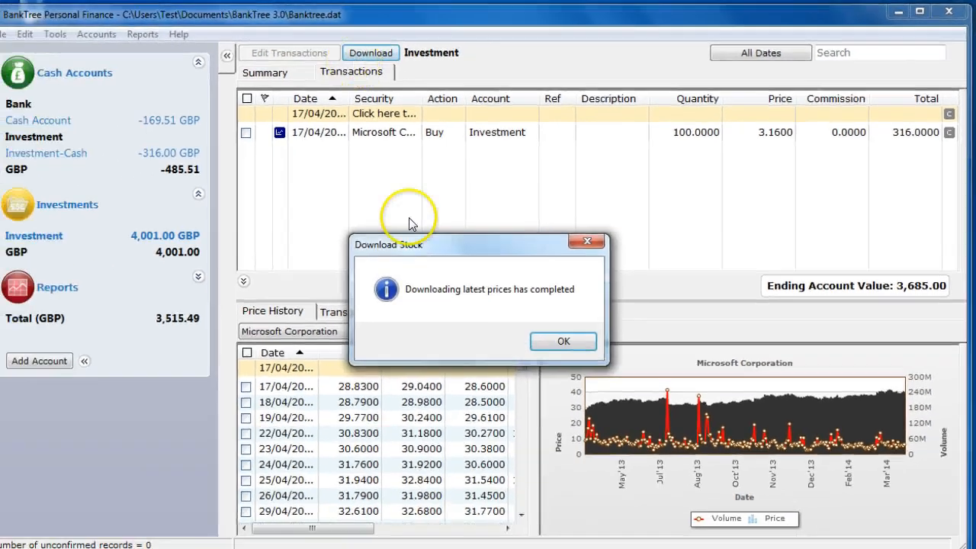
click(563, 340)
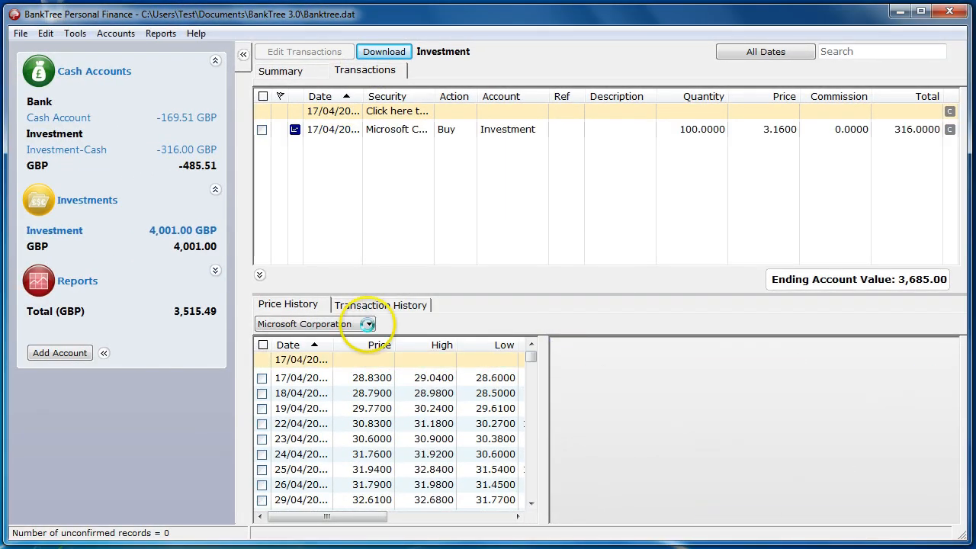
Show Microsoft Corporation's price history and transaction history in the security panel.
click(369, 323)
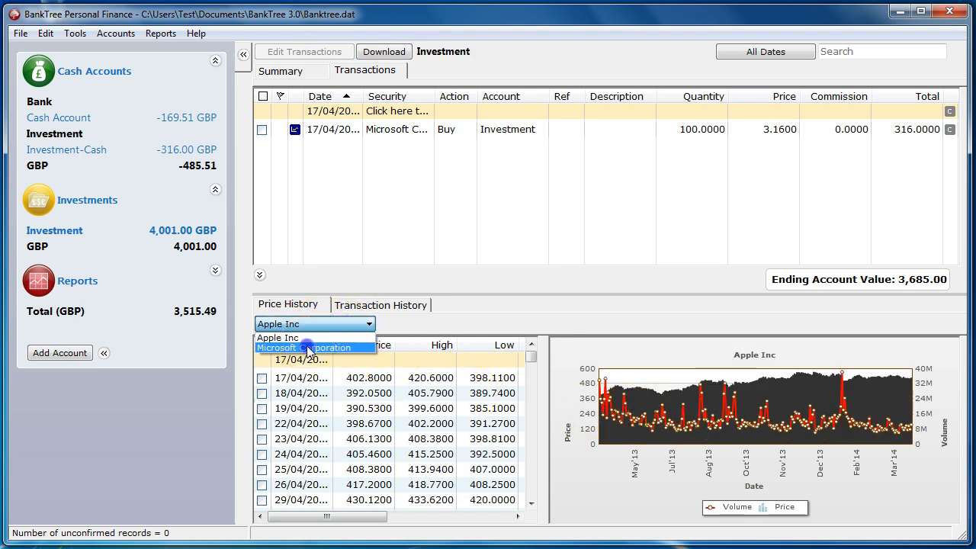
click(312, 347)
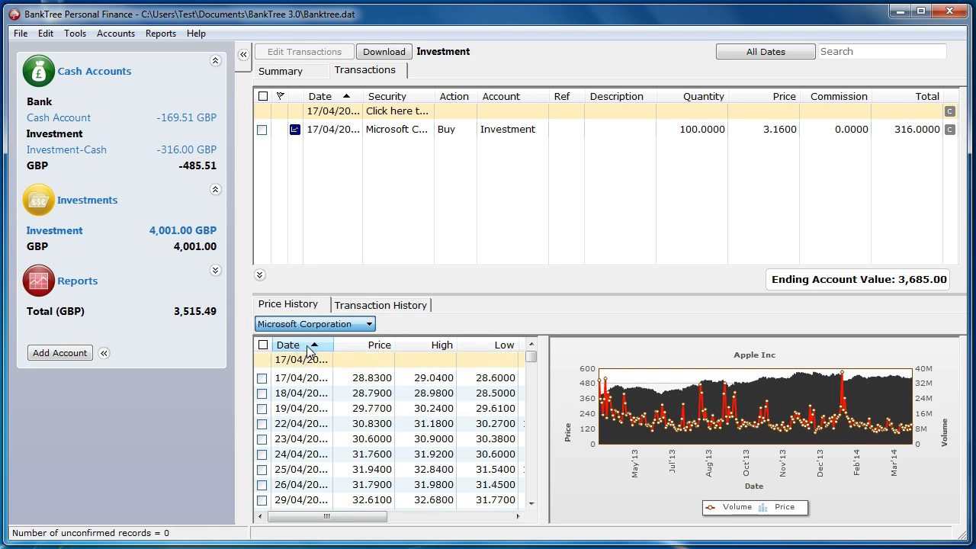
click(314, 323)
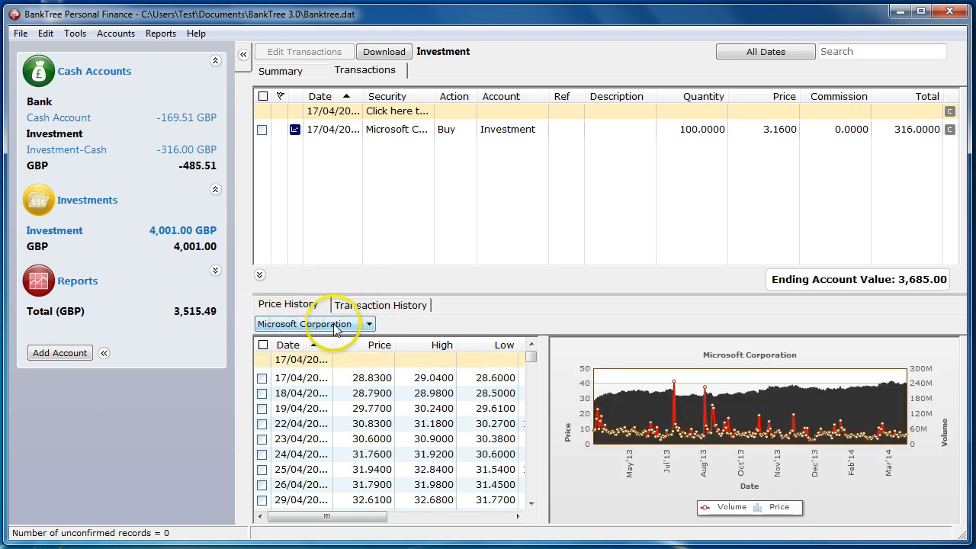
click(380, 304)
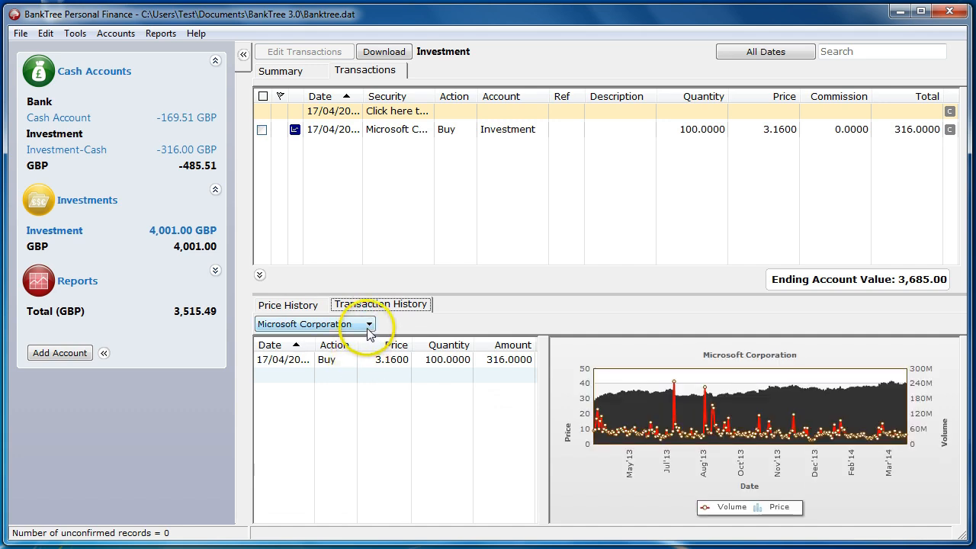
click(370, 324)
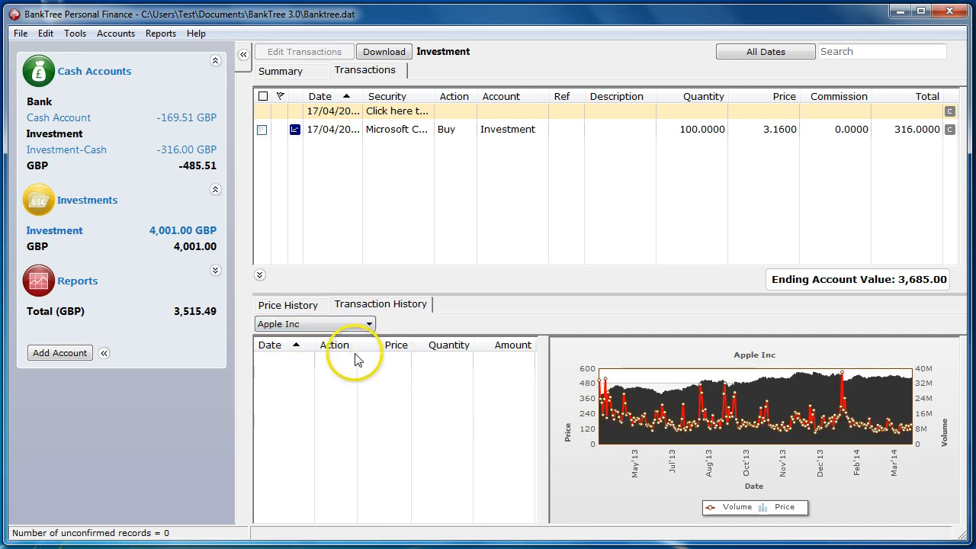
click(315, 324)
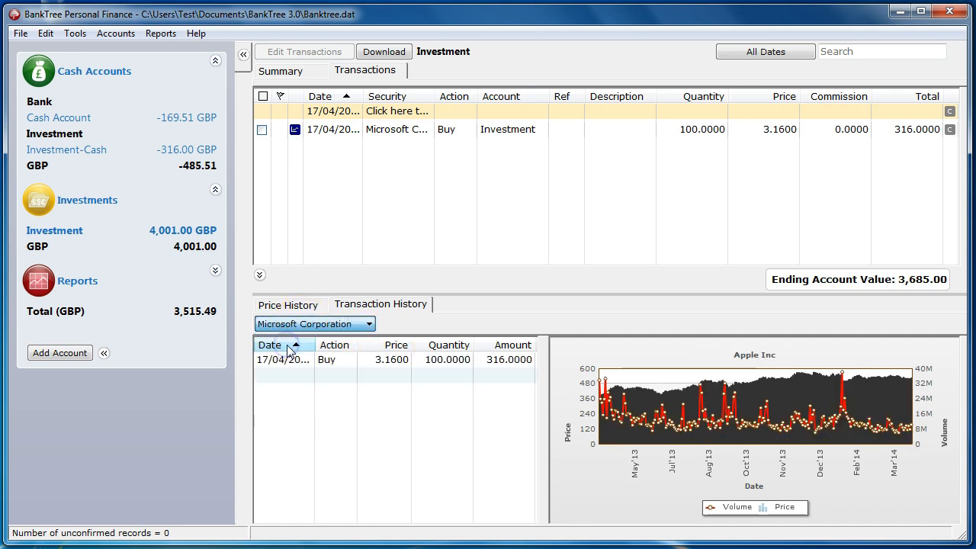
View the Investment summary with Microsoft's price history and expand the Reports list.
click(281, 70)
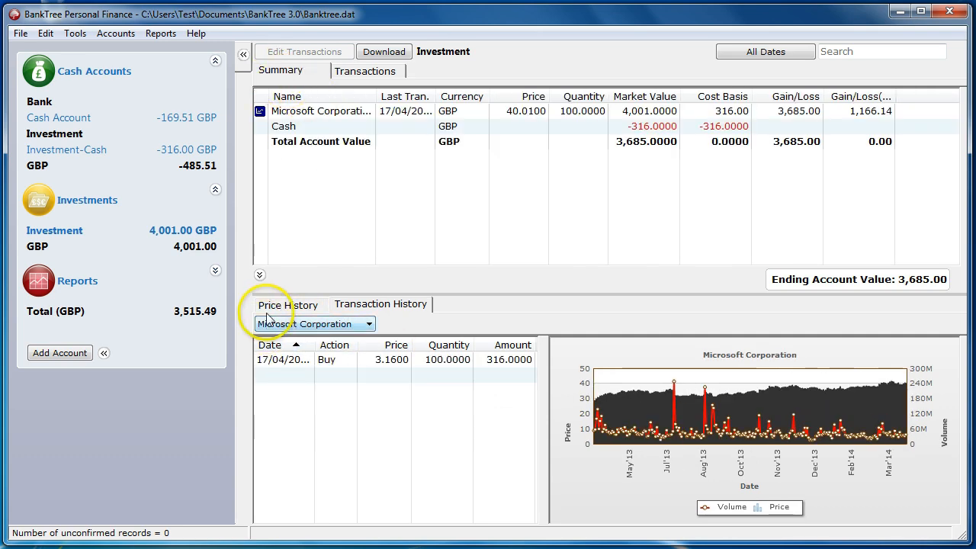
click(288, 304)
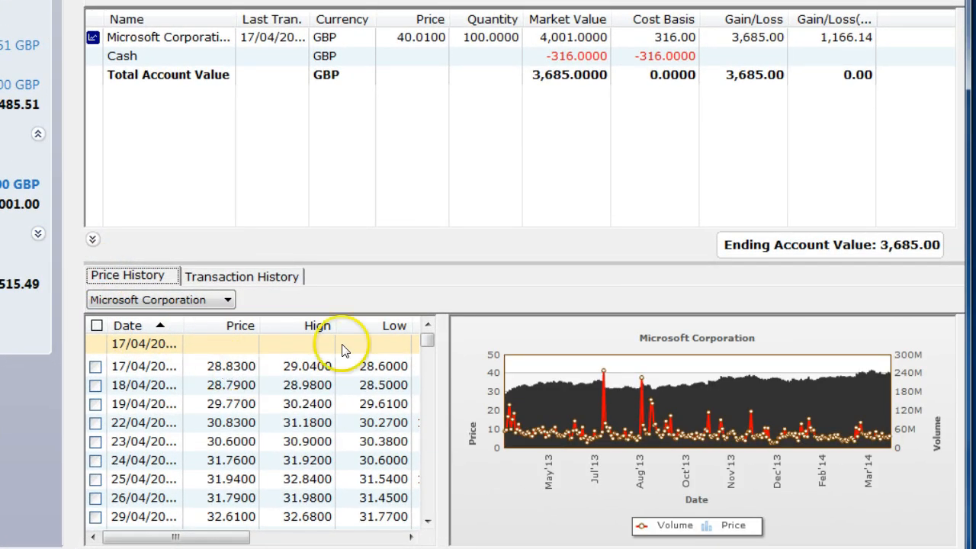
click(427, 519)
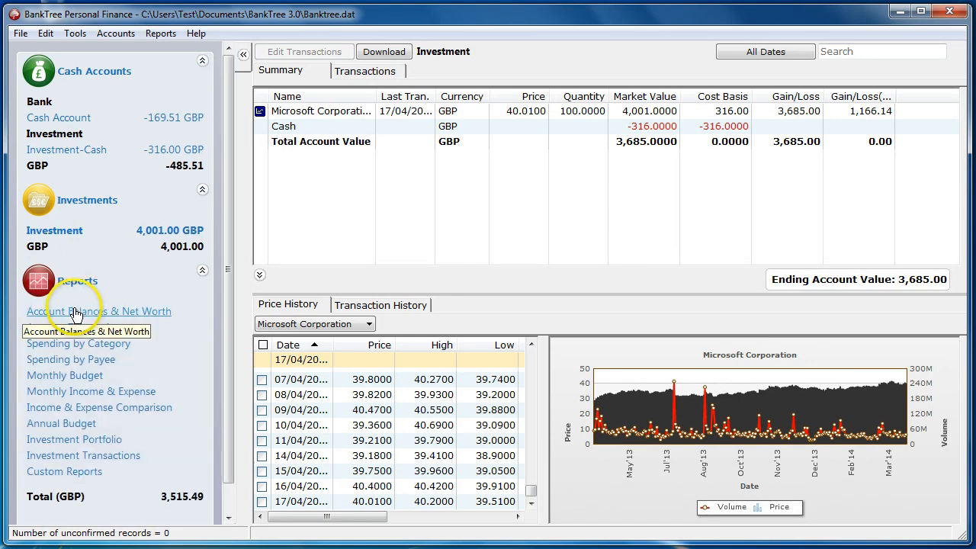
Show the Account Balances & Net Worth chart and report, then expand the pie chart to fill the view.
click(97, 311)
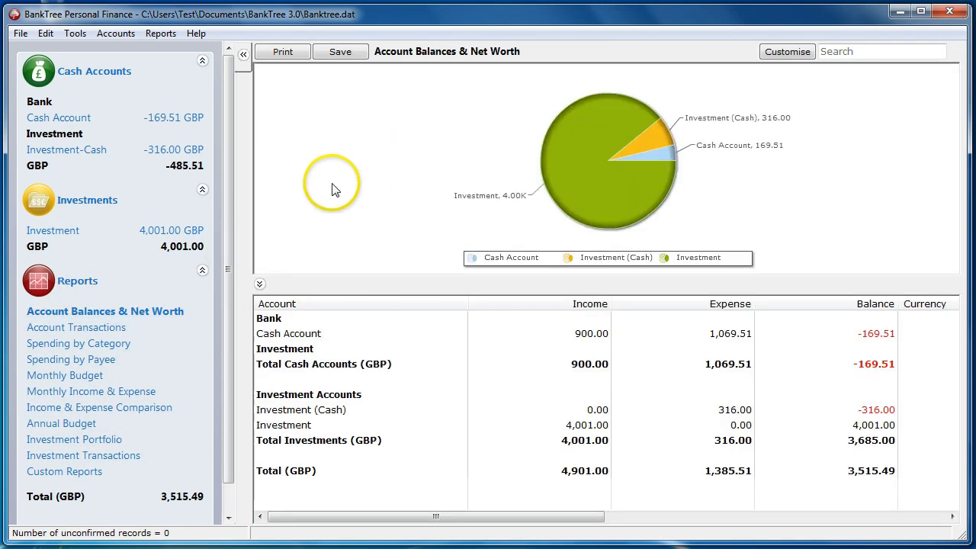
mouse_move(406, 420)
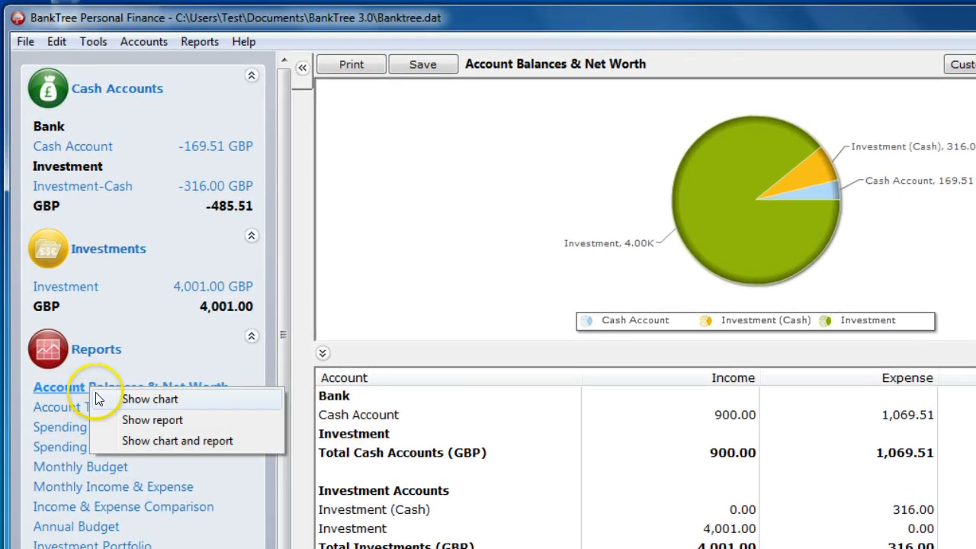
mouse_move(166, 401)
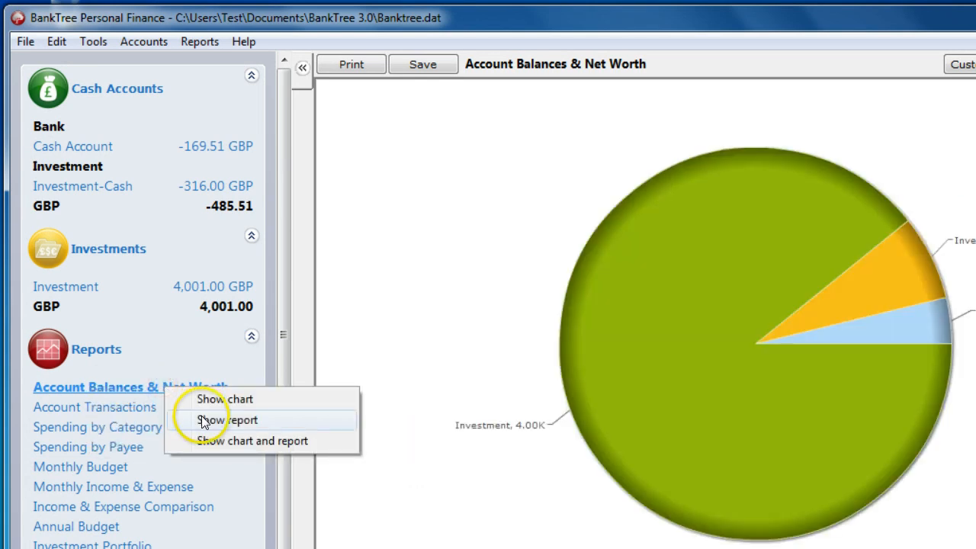
click(226, 420)
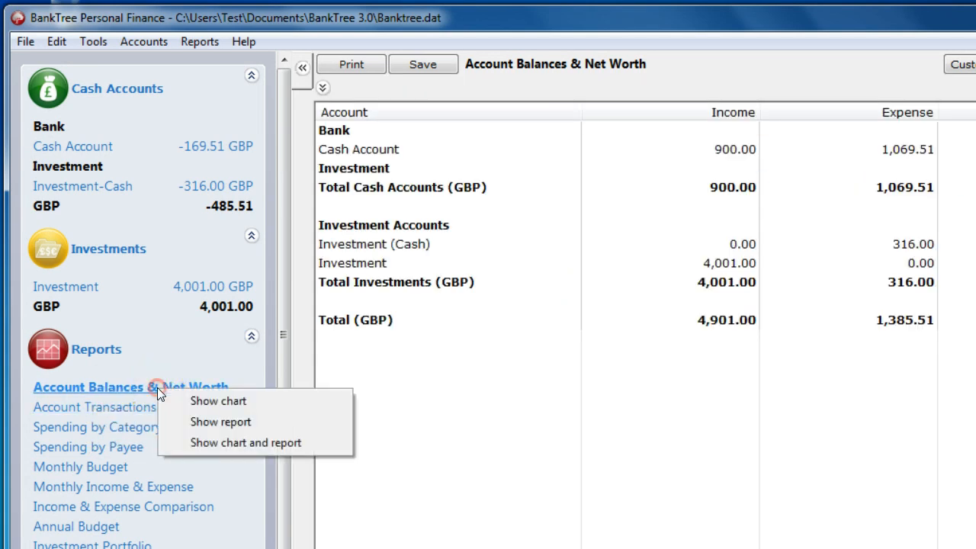
click(246, 442)
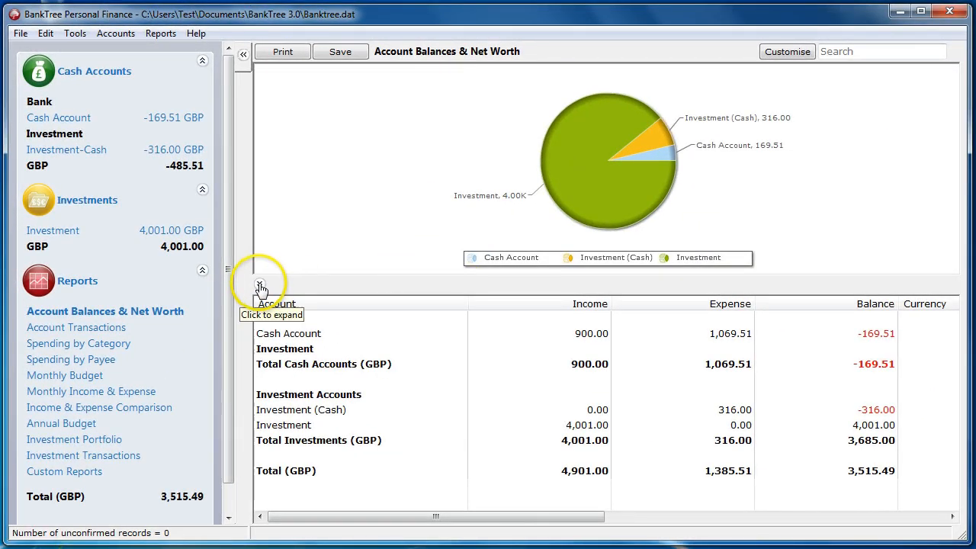
click(260, 281)
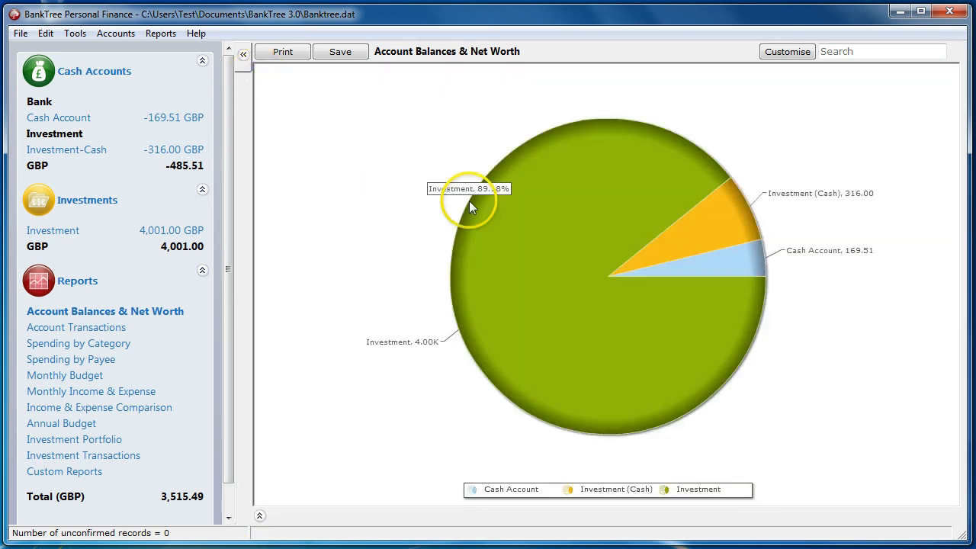
mouse_move(789, 51)
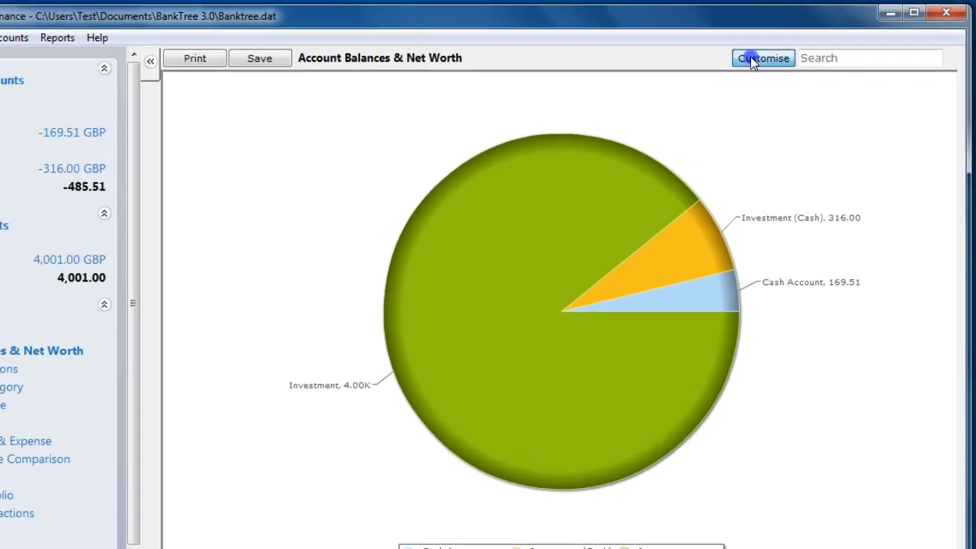
Review the report's Securities, Payee and Keyword filter lists in Customise.
click(762, 58)
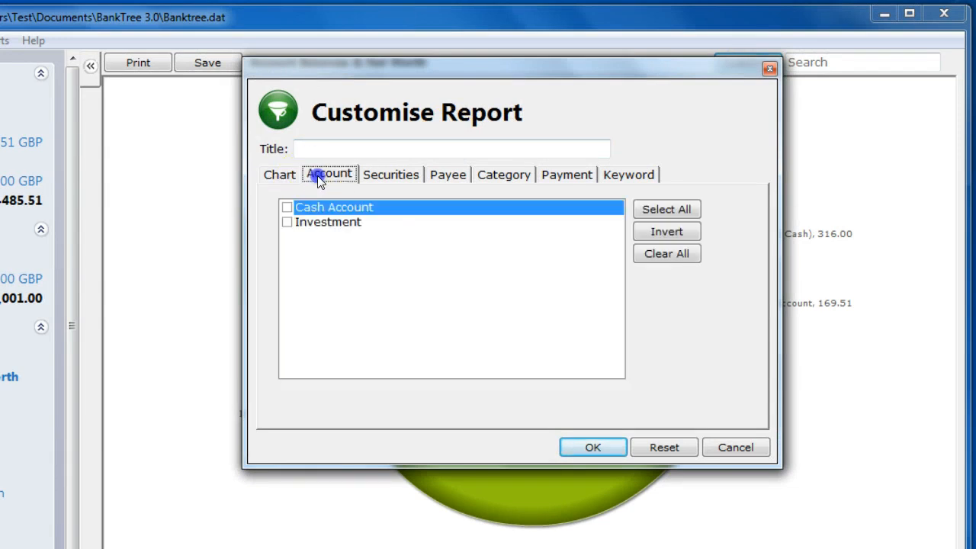
click(391, 175)
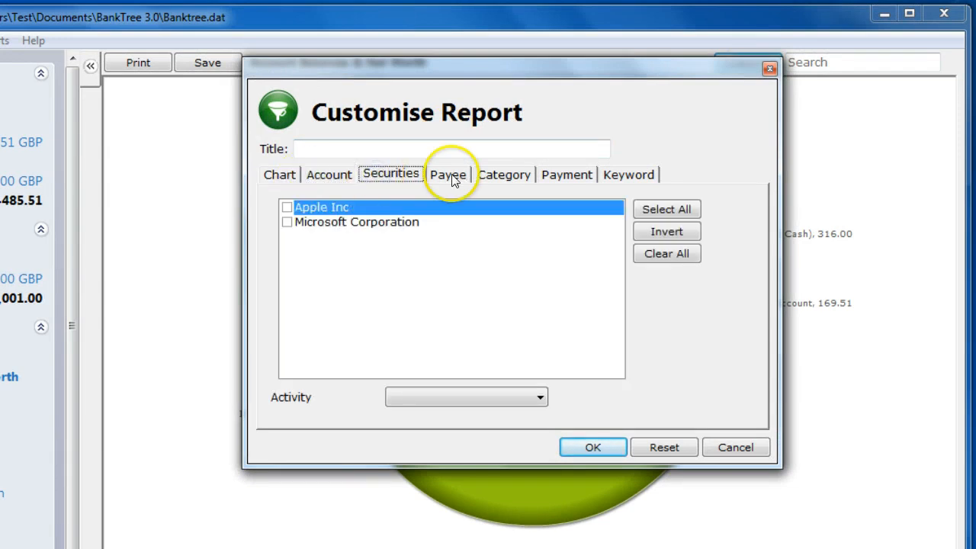
click(448, 174)
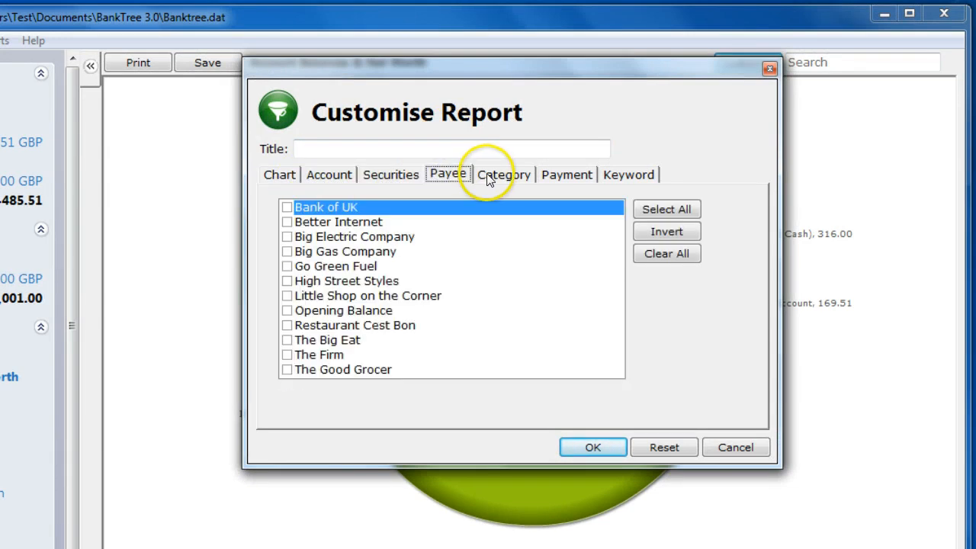
click(628, 175)
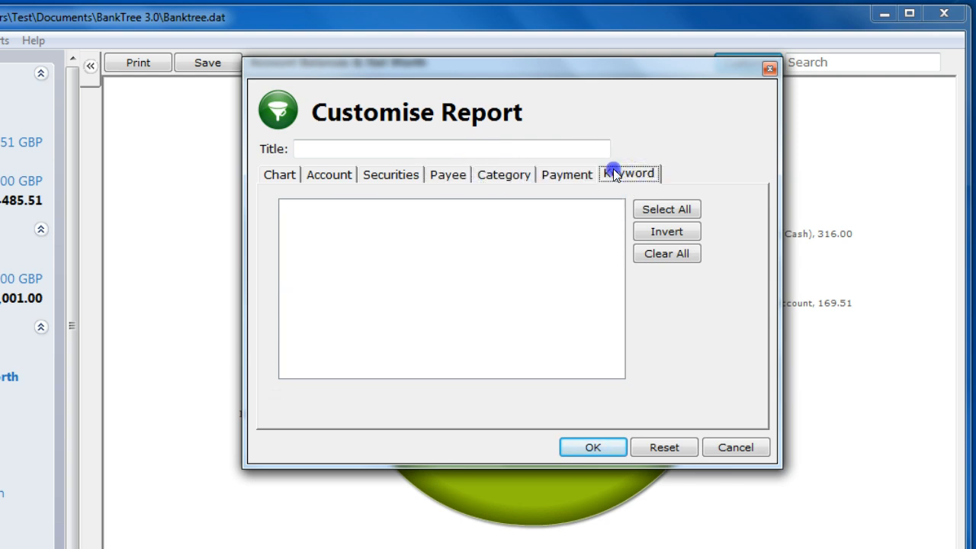
mouse_move(279, 183)
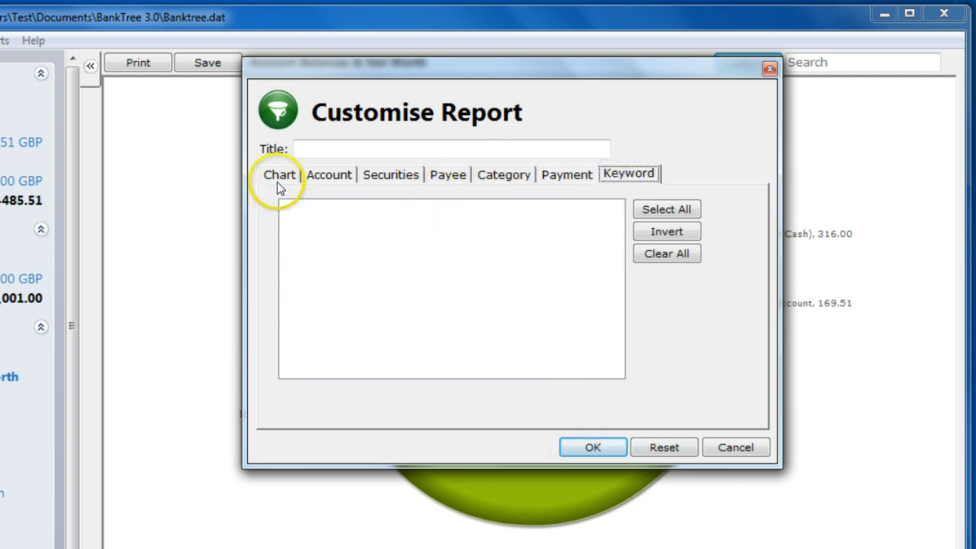
Choose Bar Chart in the Chart settings for Account Balances & Net Worth.
click(279, 174)
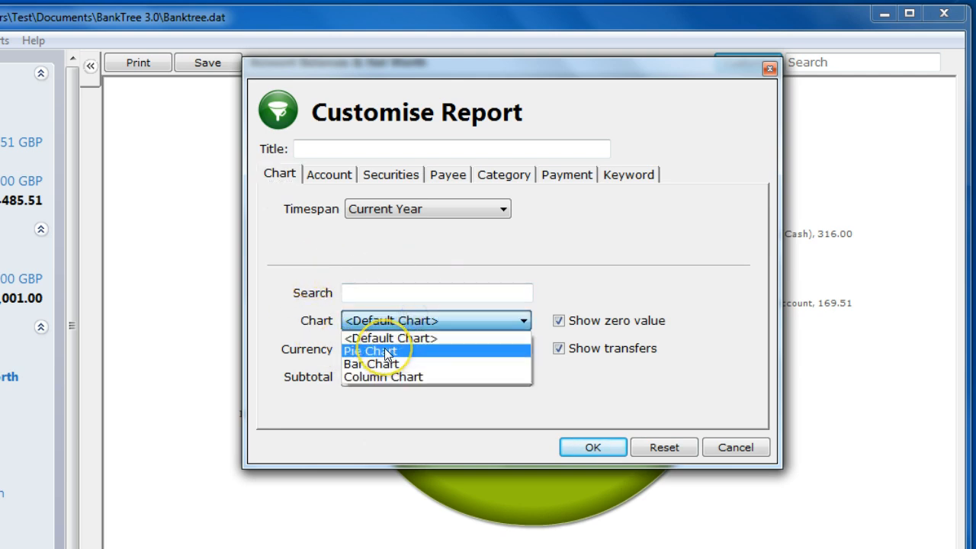
mouse_move(373, 364)
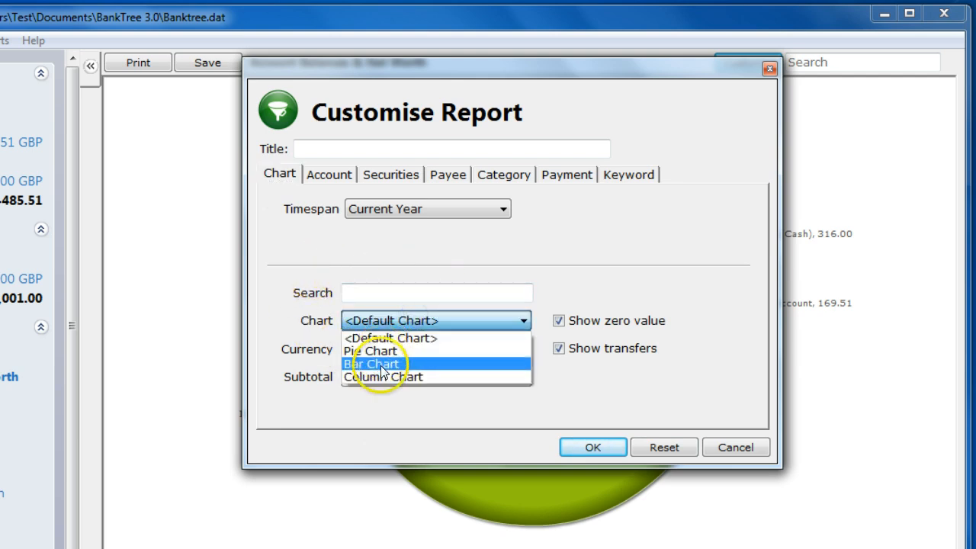
click(374, 364)
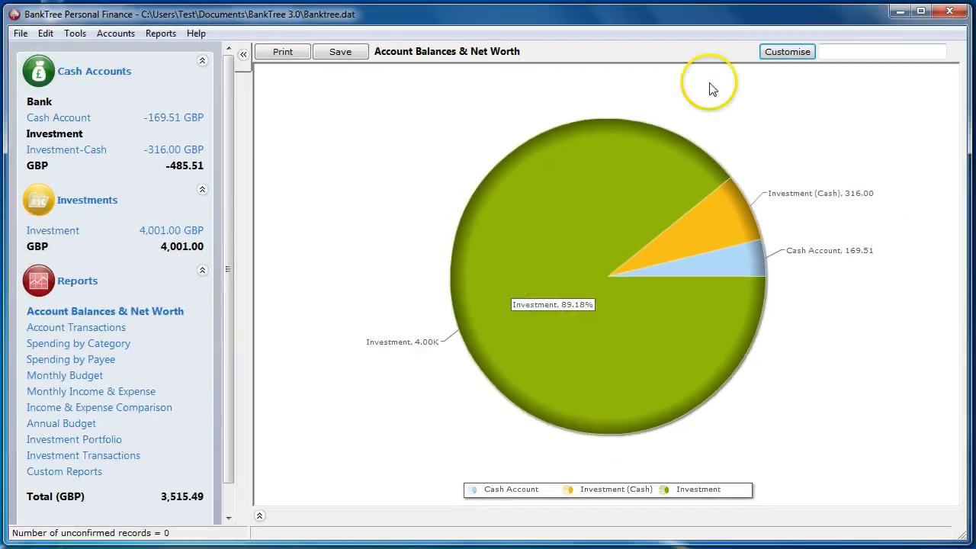
Apply the bar chart, then switch the report back to a Pie Chart.
click(786, 51)
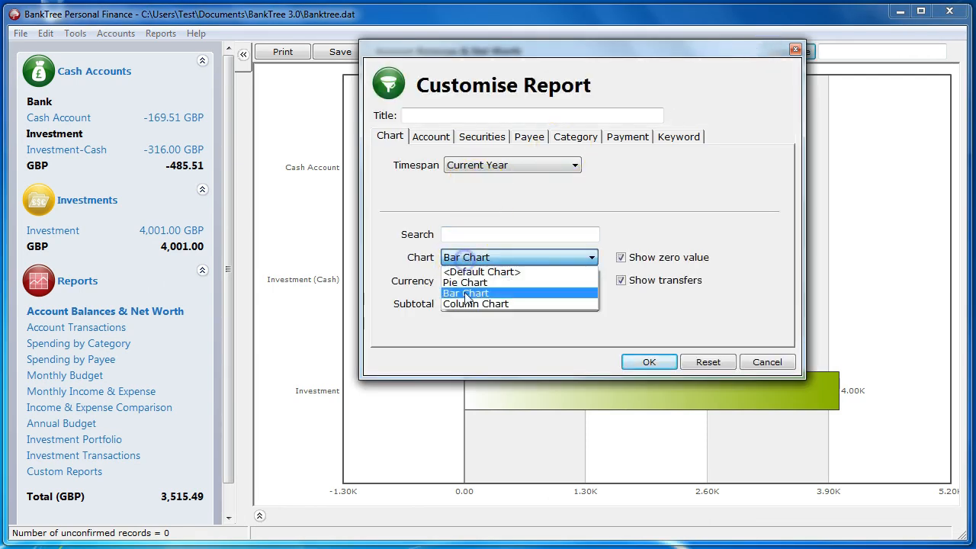
click(648, 362)
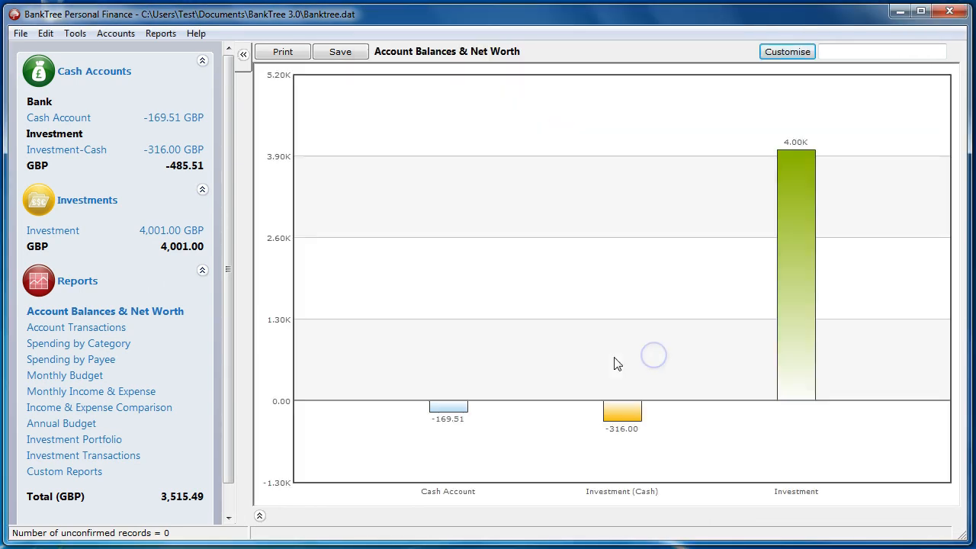
click(787, 51)
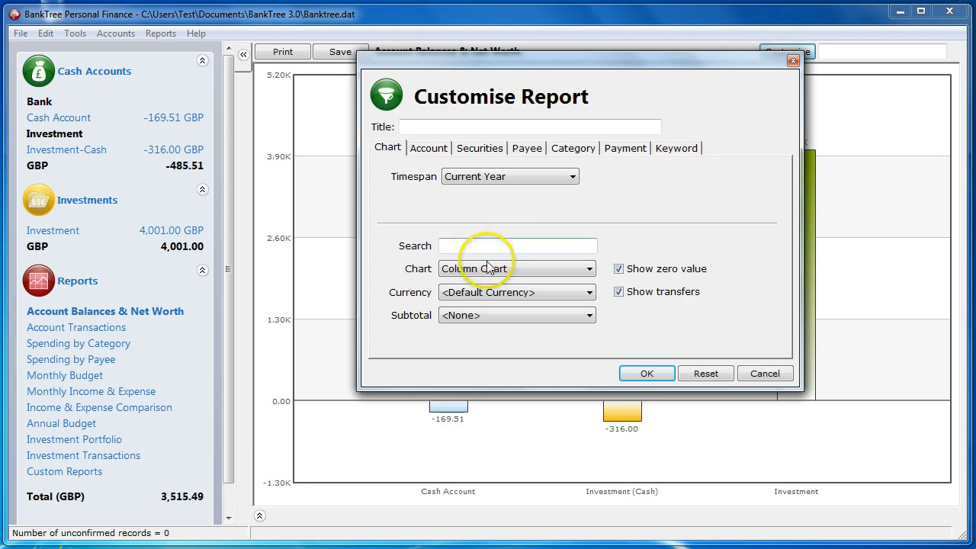
click(516, 269)
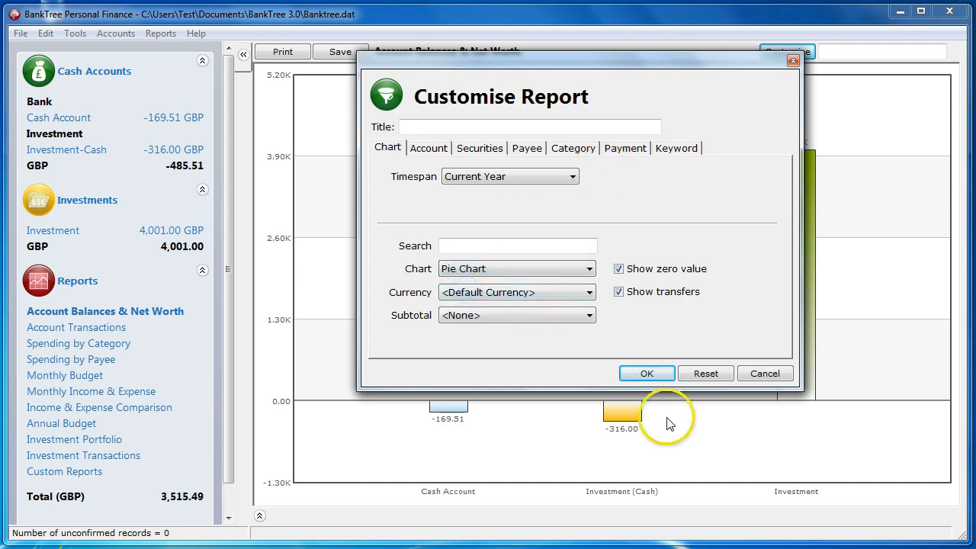
click(646, 372)
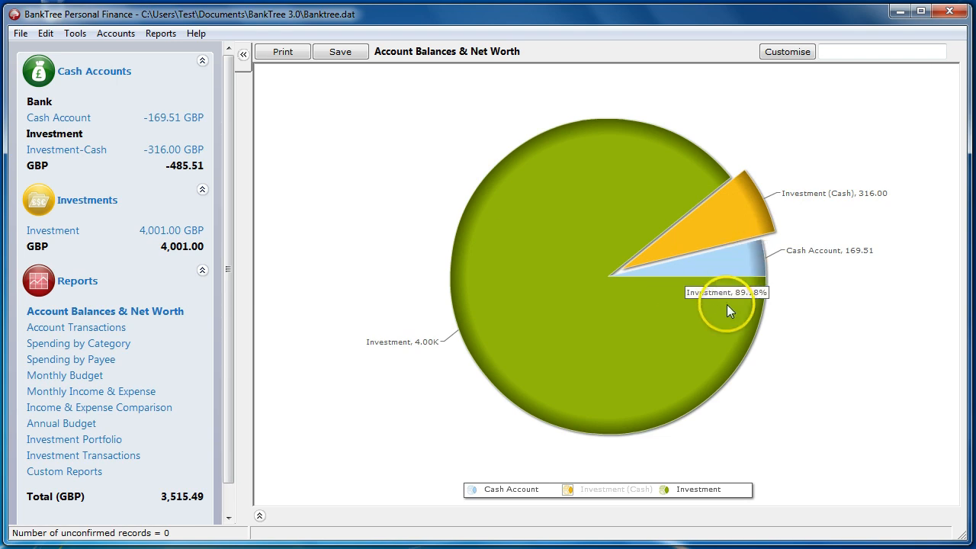
Enable rotation on the pie chart so slices can be pulled out.
right_click(713, 305)
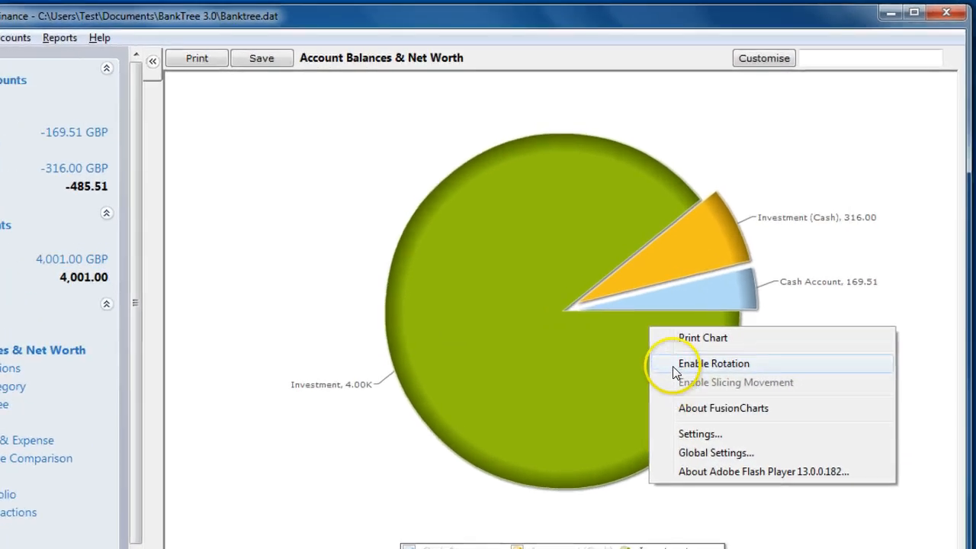
click(713, 363)
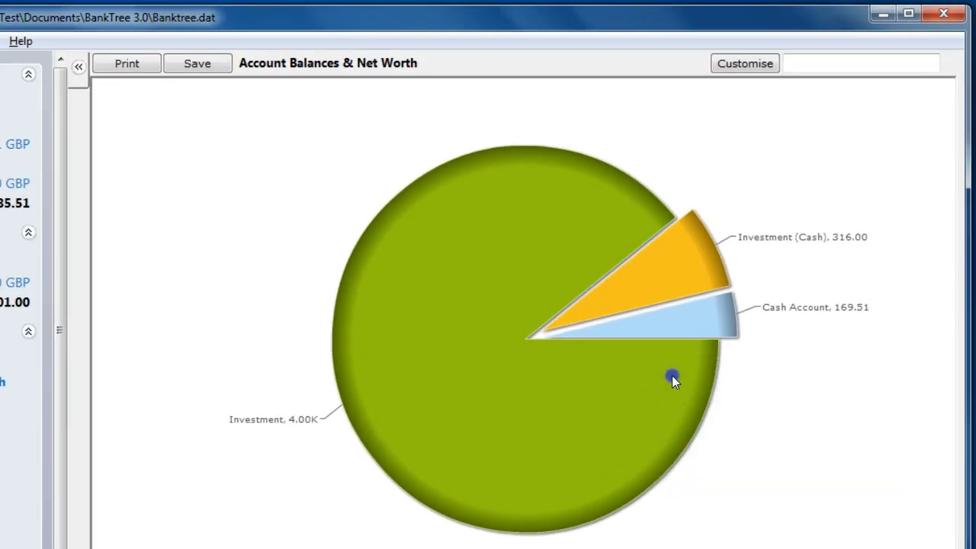